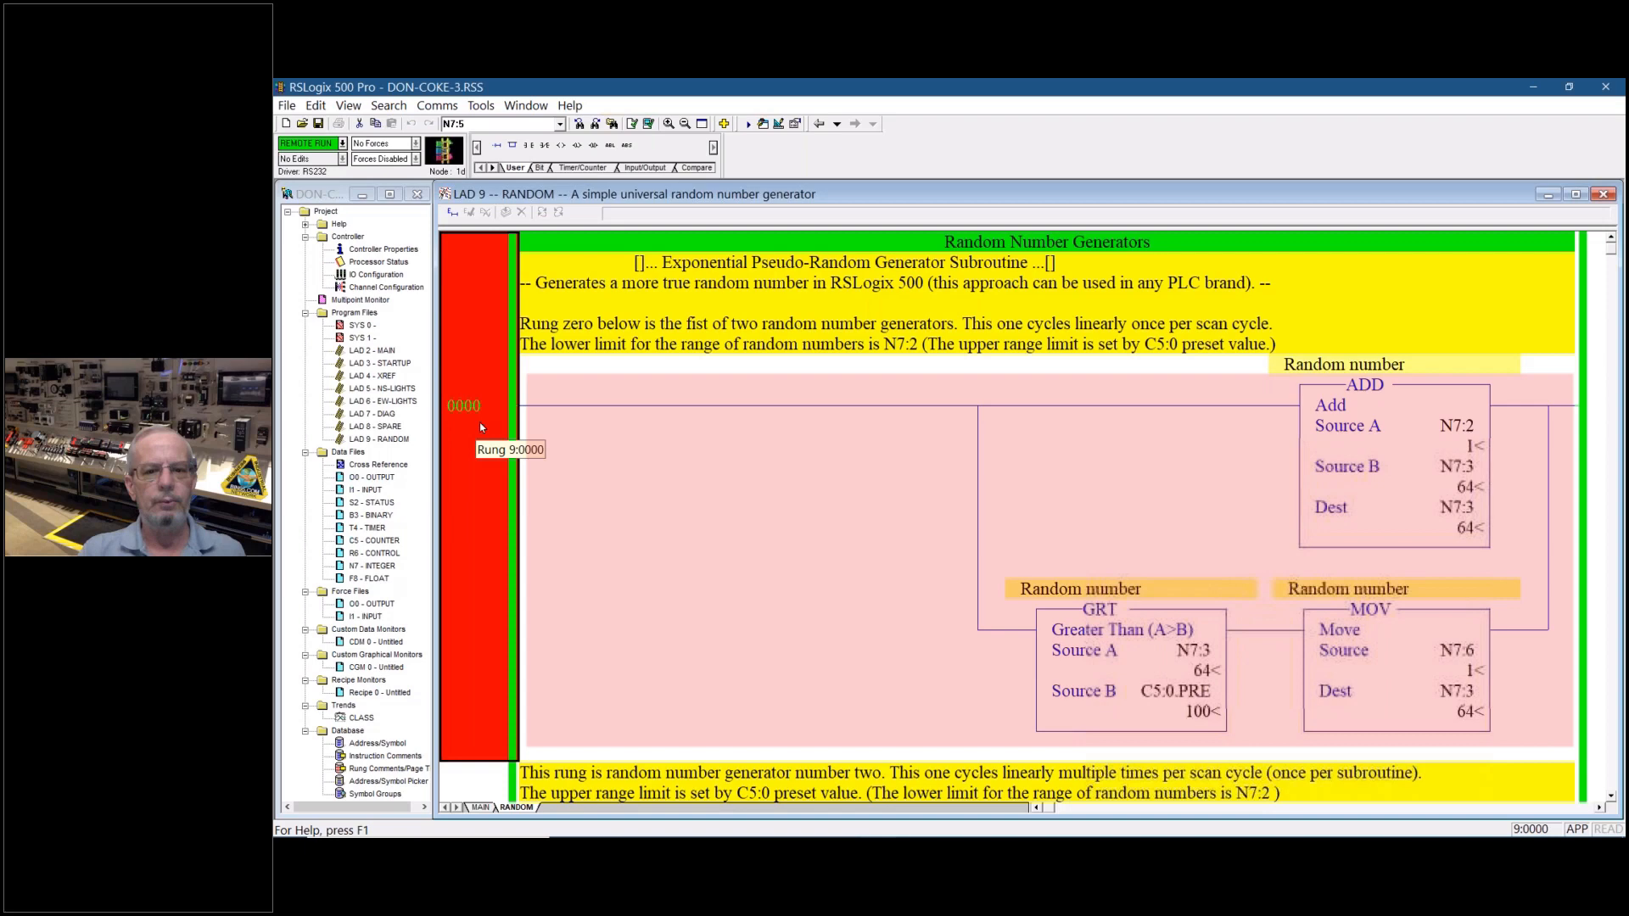
Scroll the RANDOM ladder from rung 0000 past rung 0001 to timer rung 0002 and selector rung 0003
scroll(down, 3)
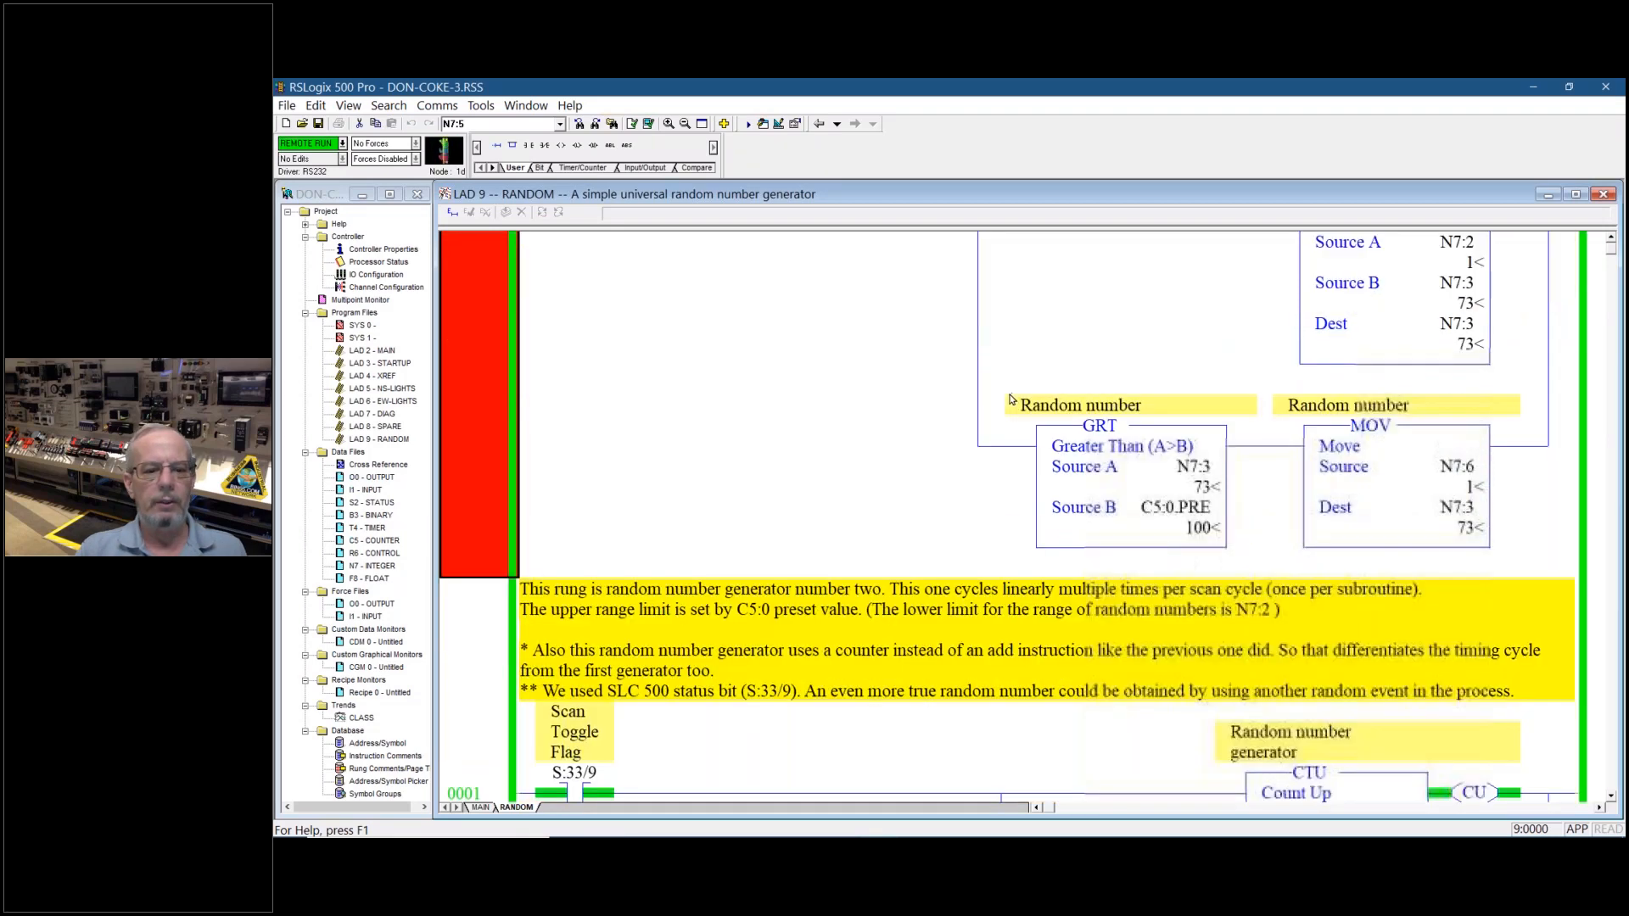
scroll(down, 3)
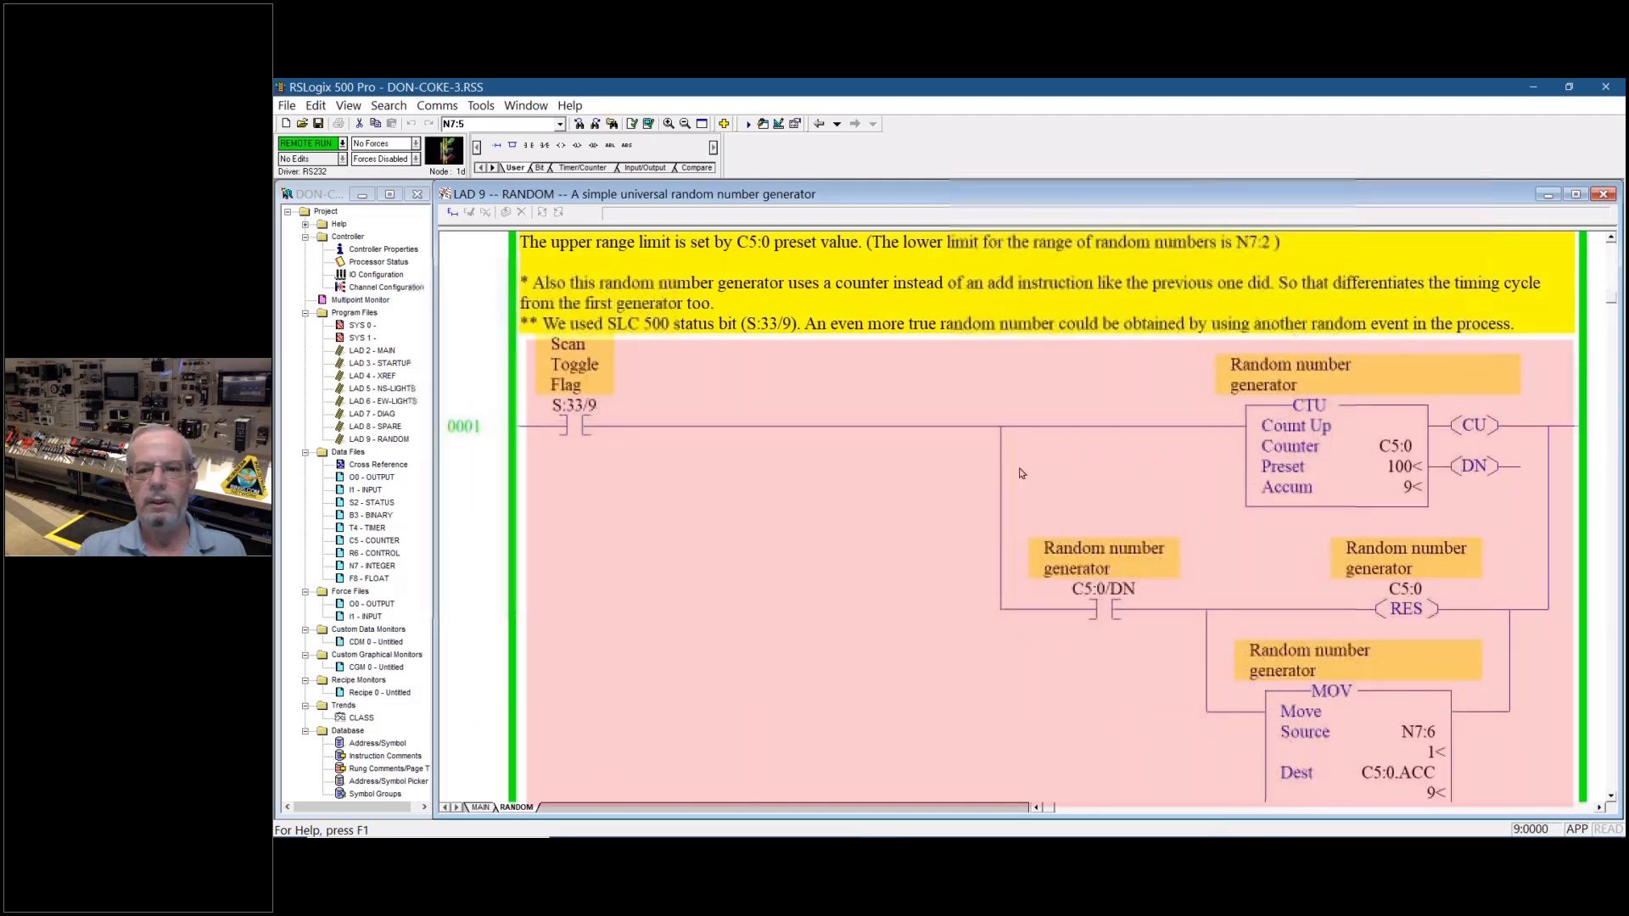
scroll(down, 3)
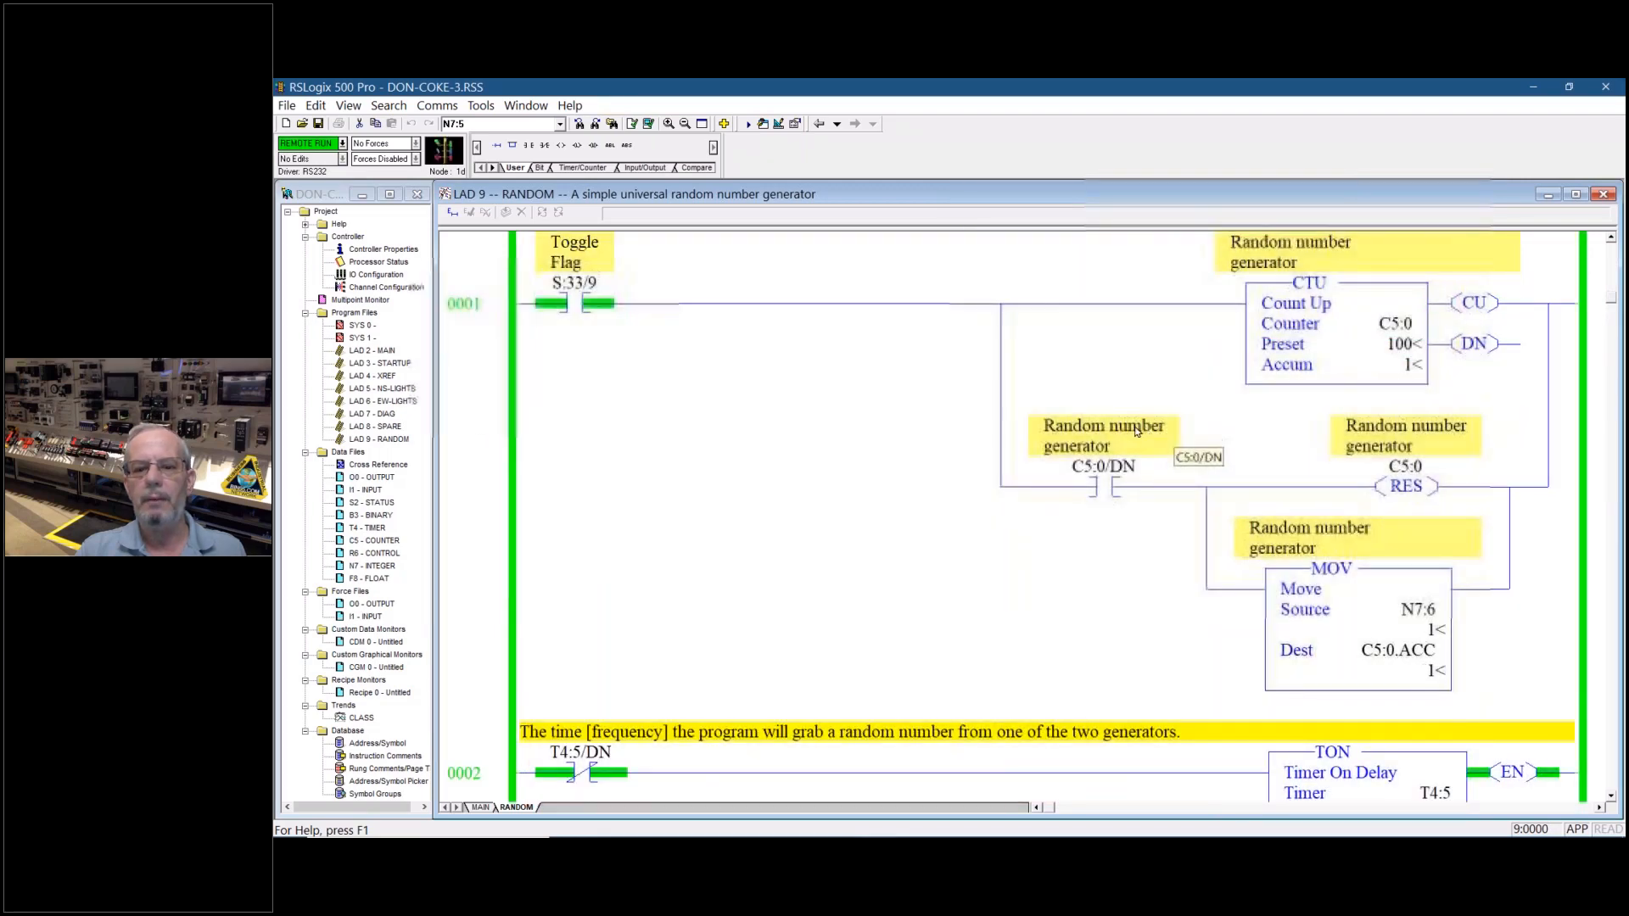
scroll(down, 3)
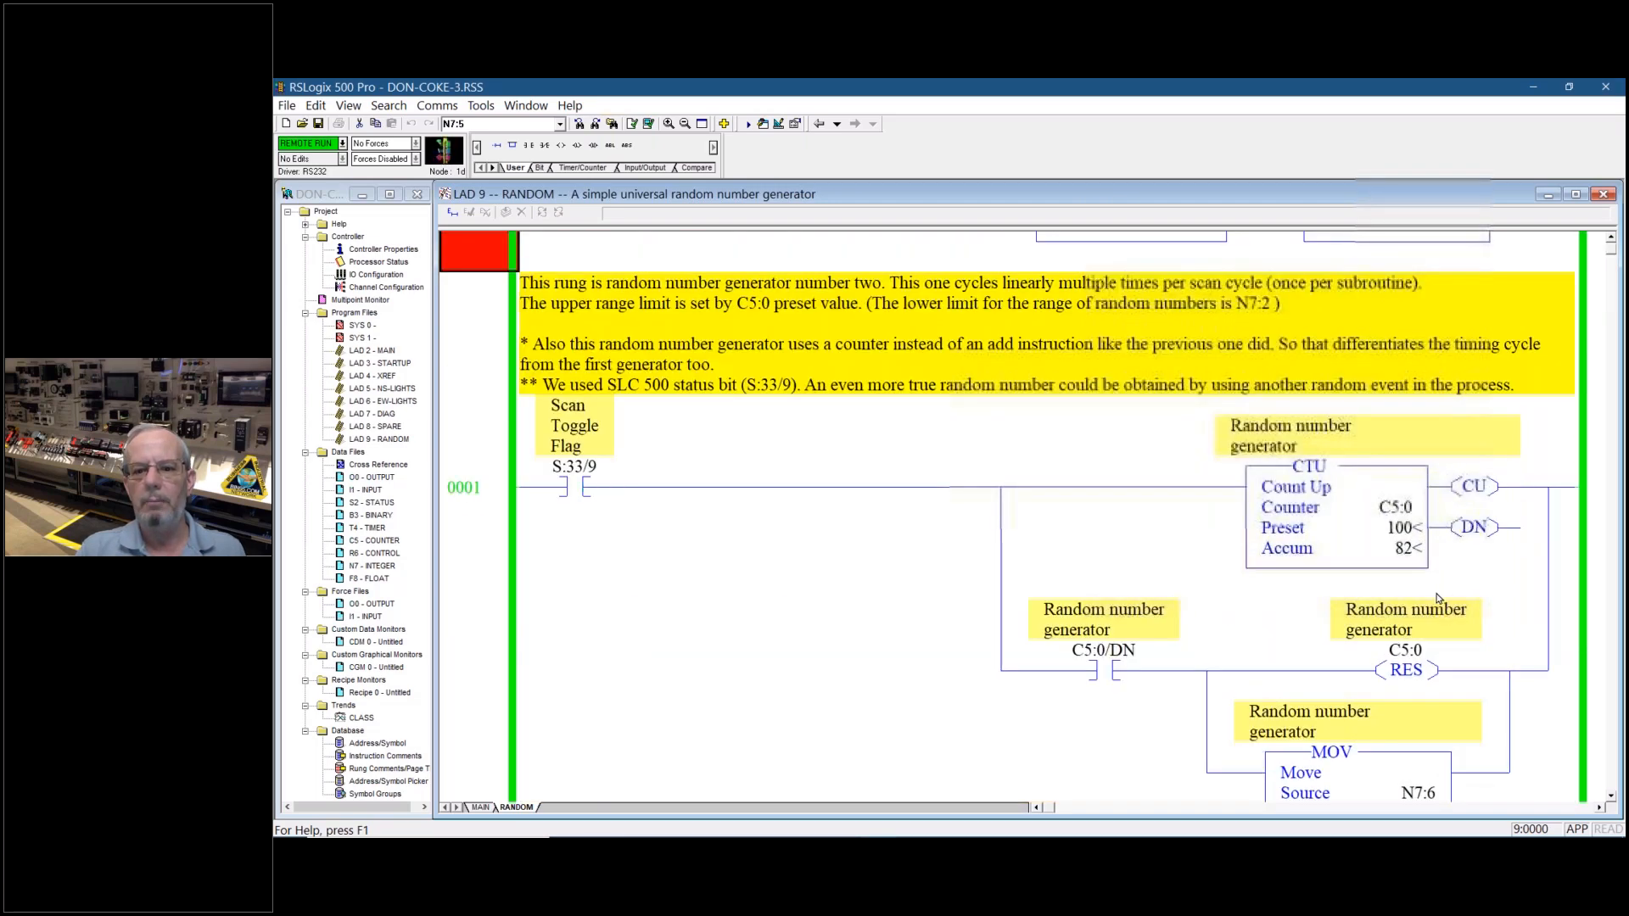
scroll(down, 3)
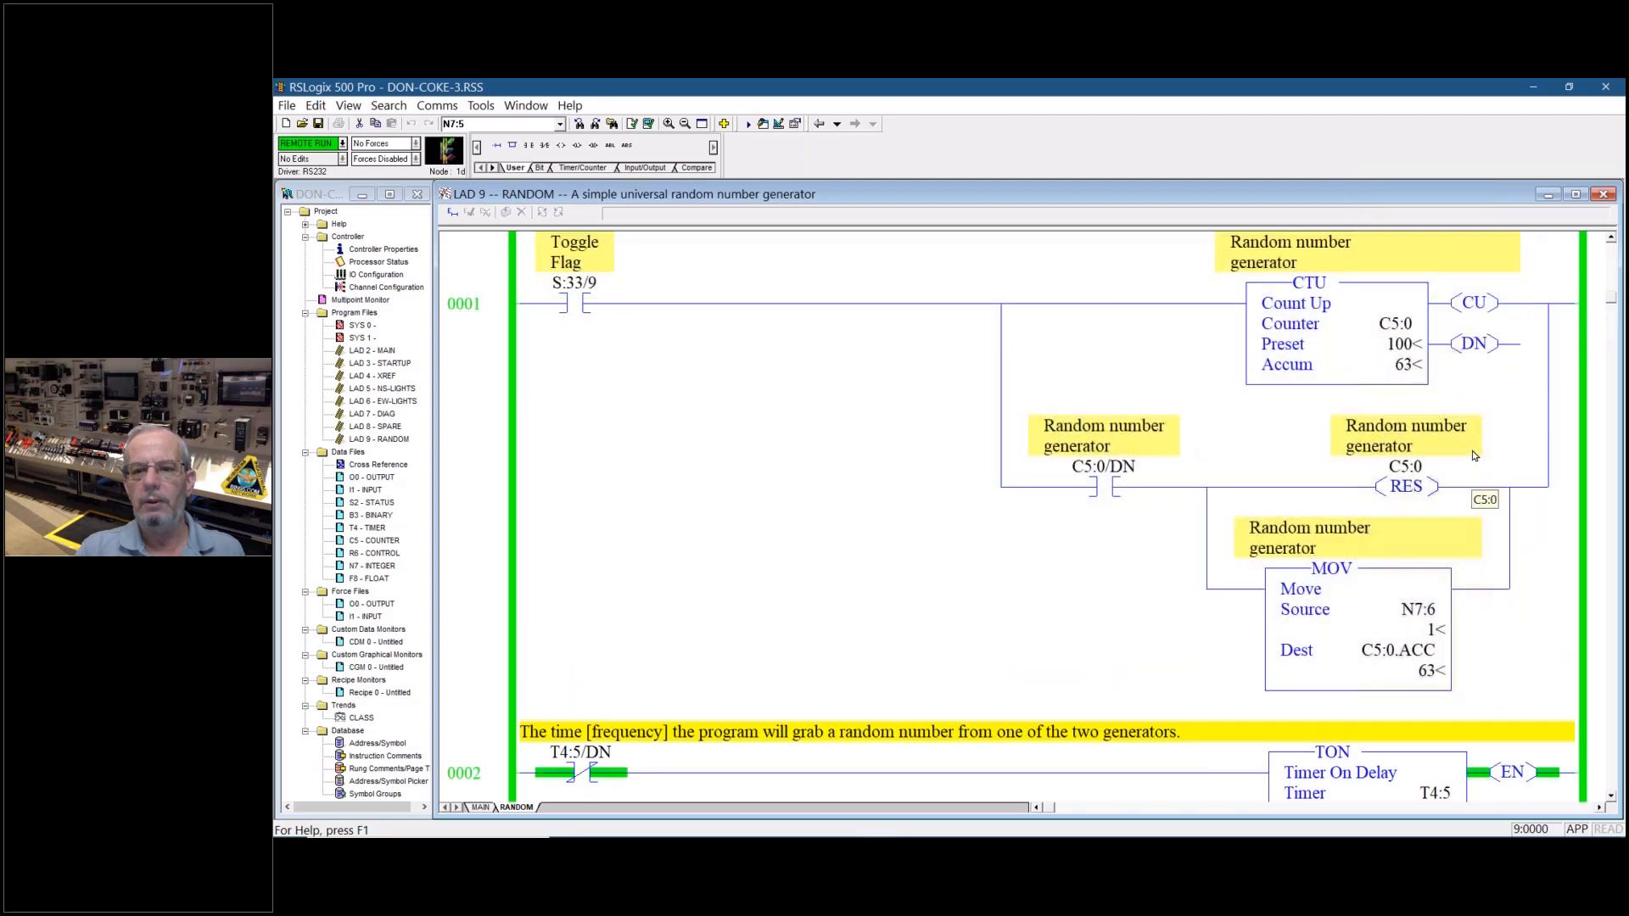
scroll(up, 3)
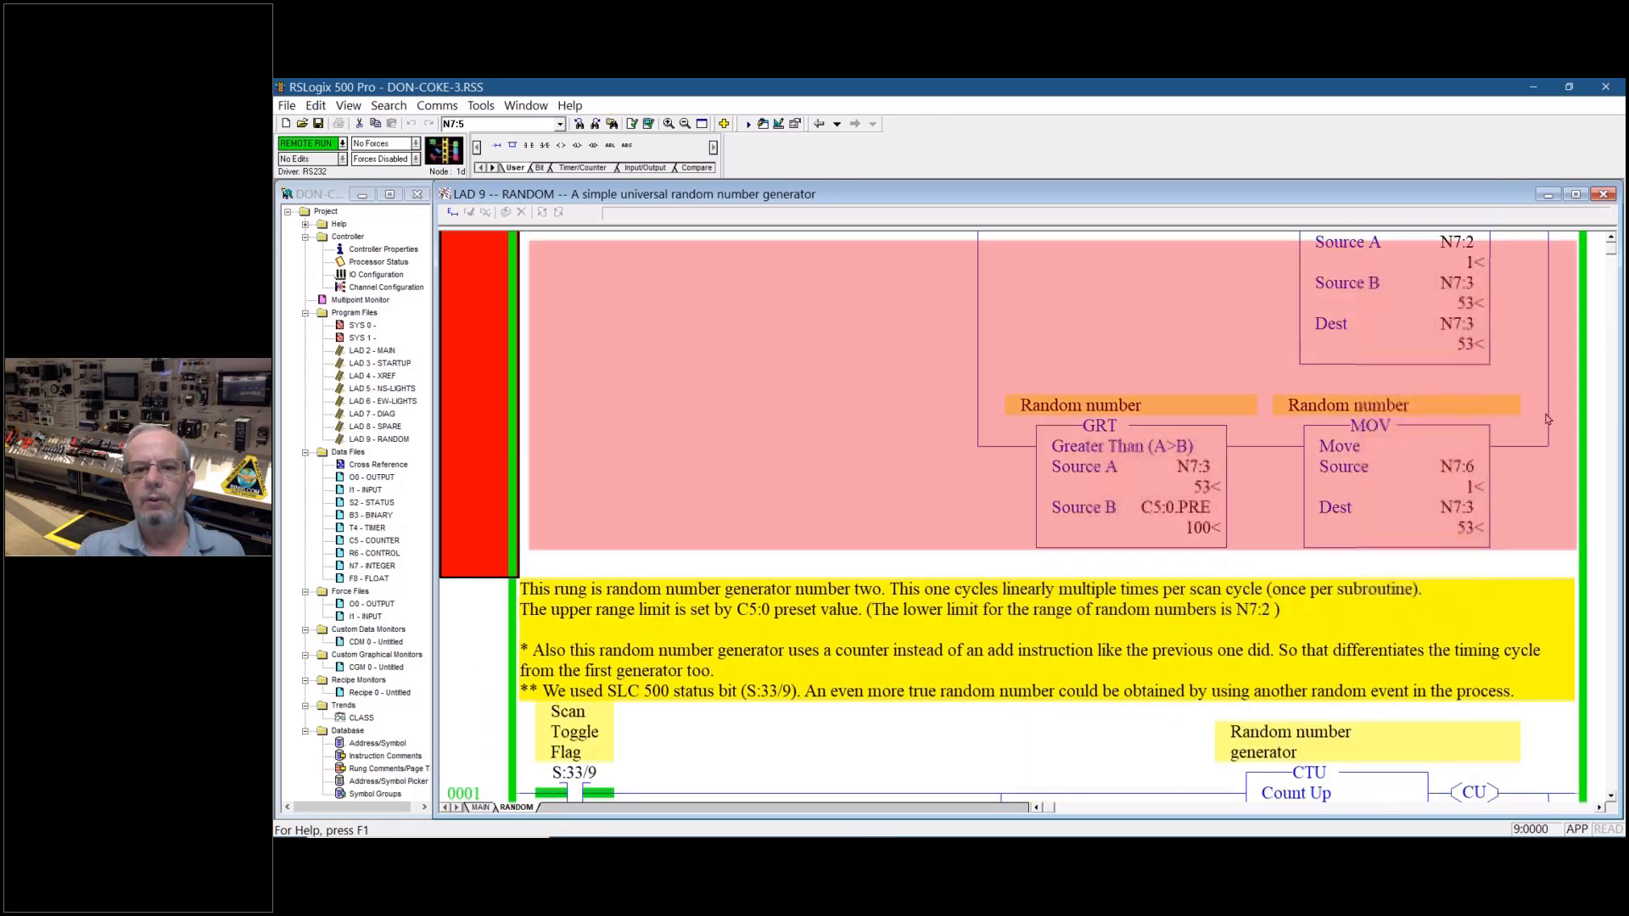
scroll(down, 3)
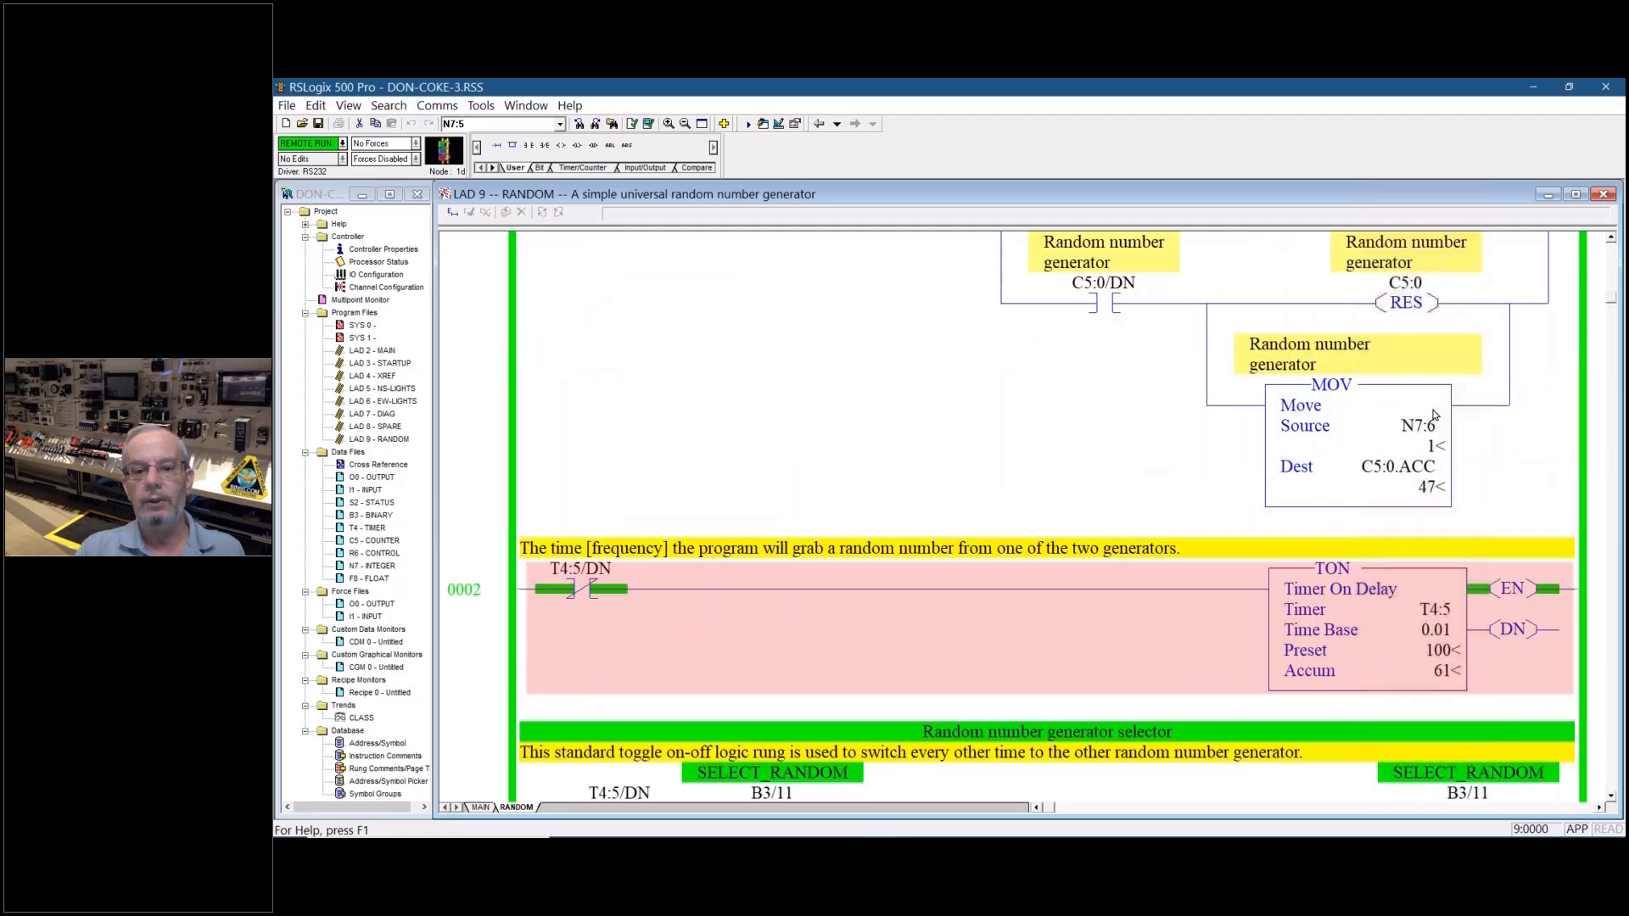
scroll(down, 3)
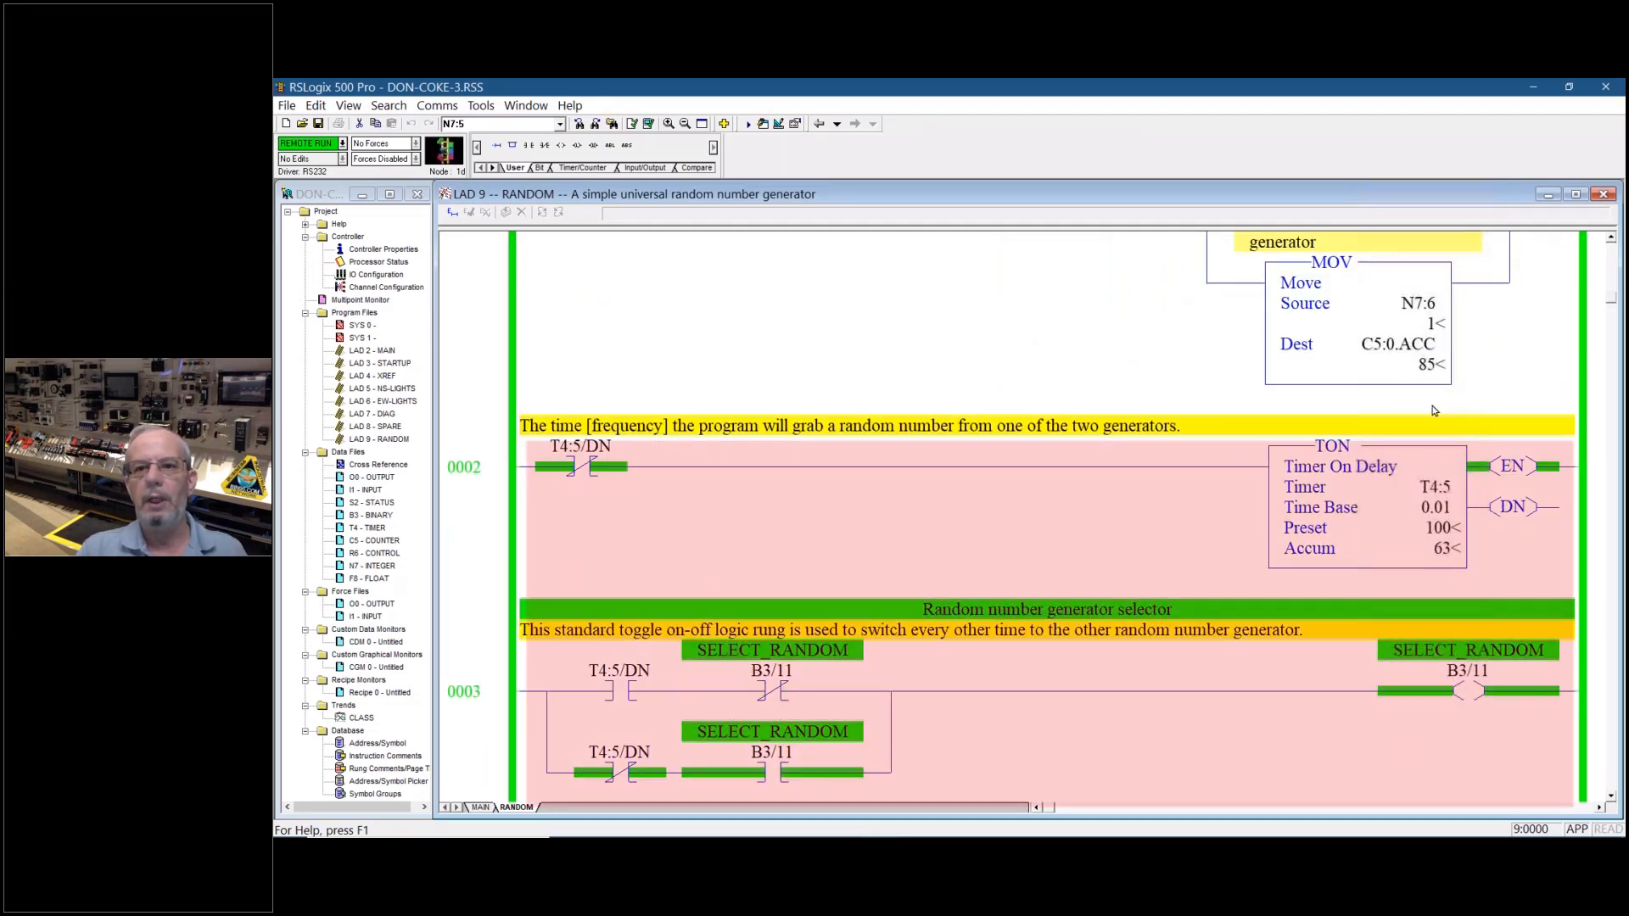
scroll(down, 3)
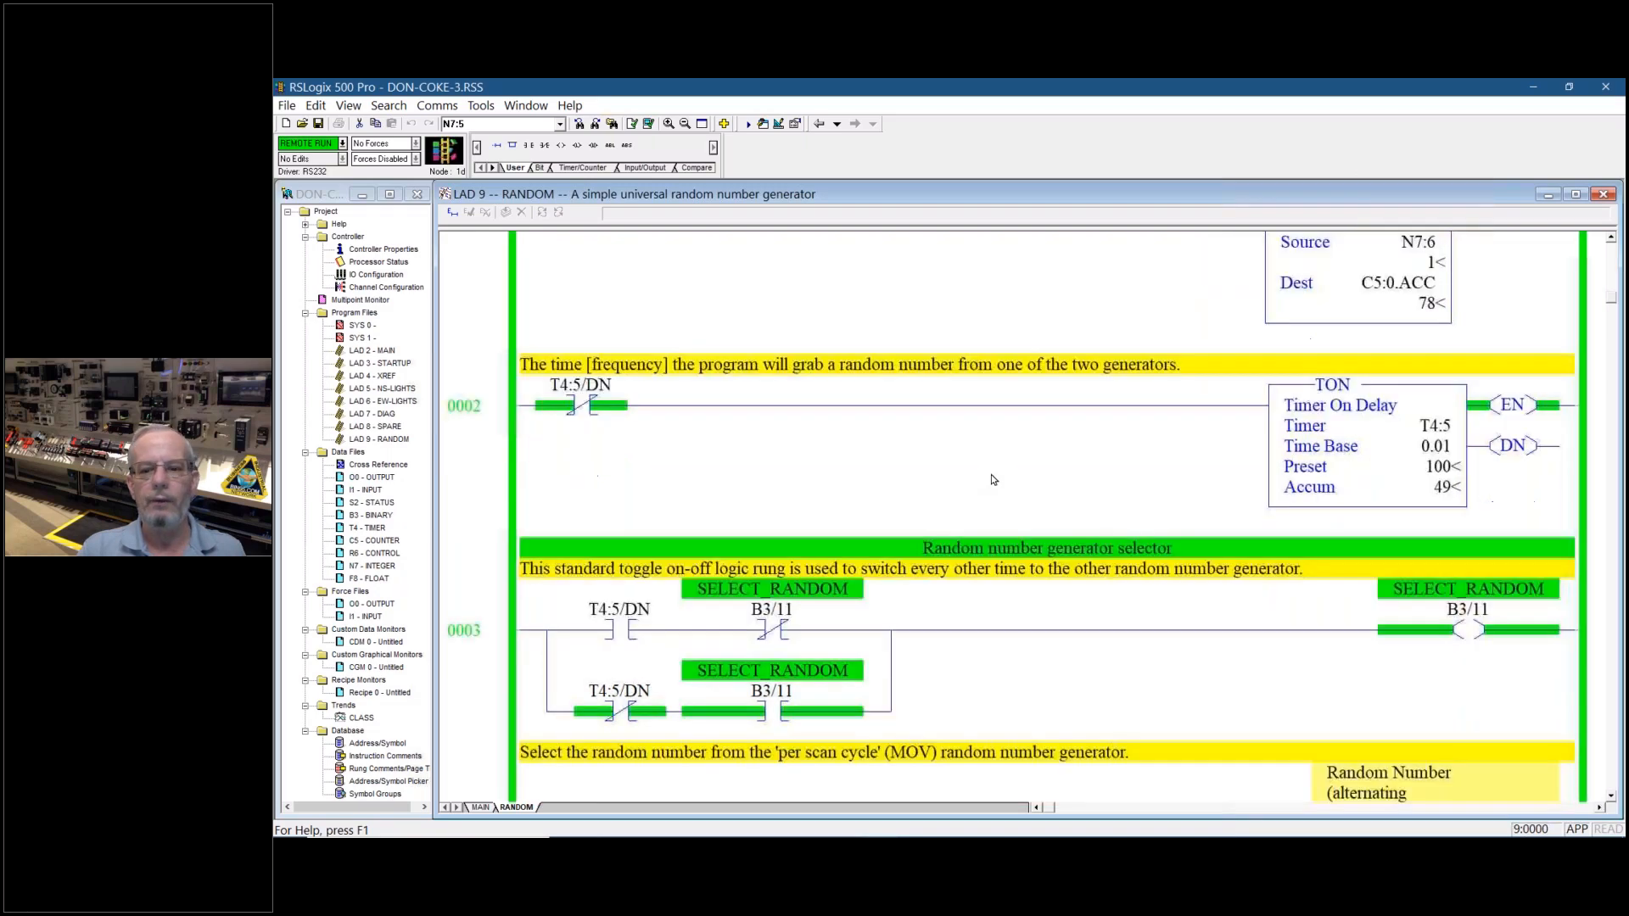
scroll(down, 3)
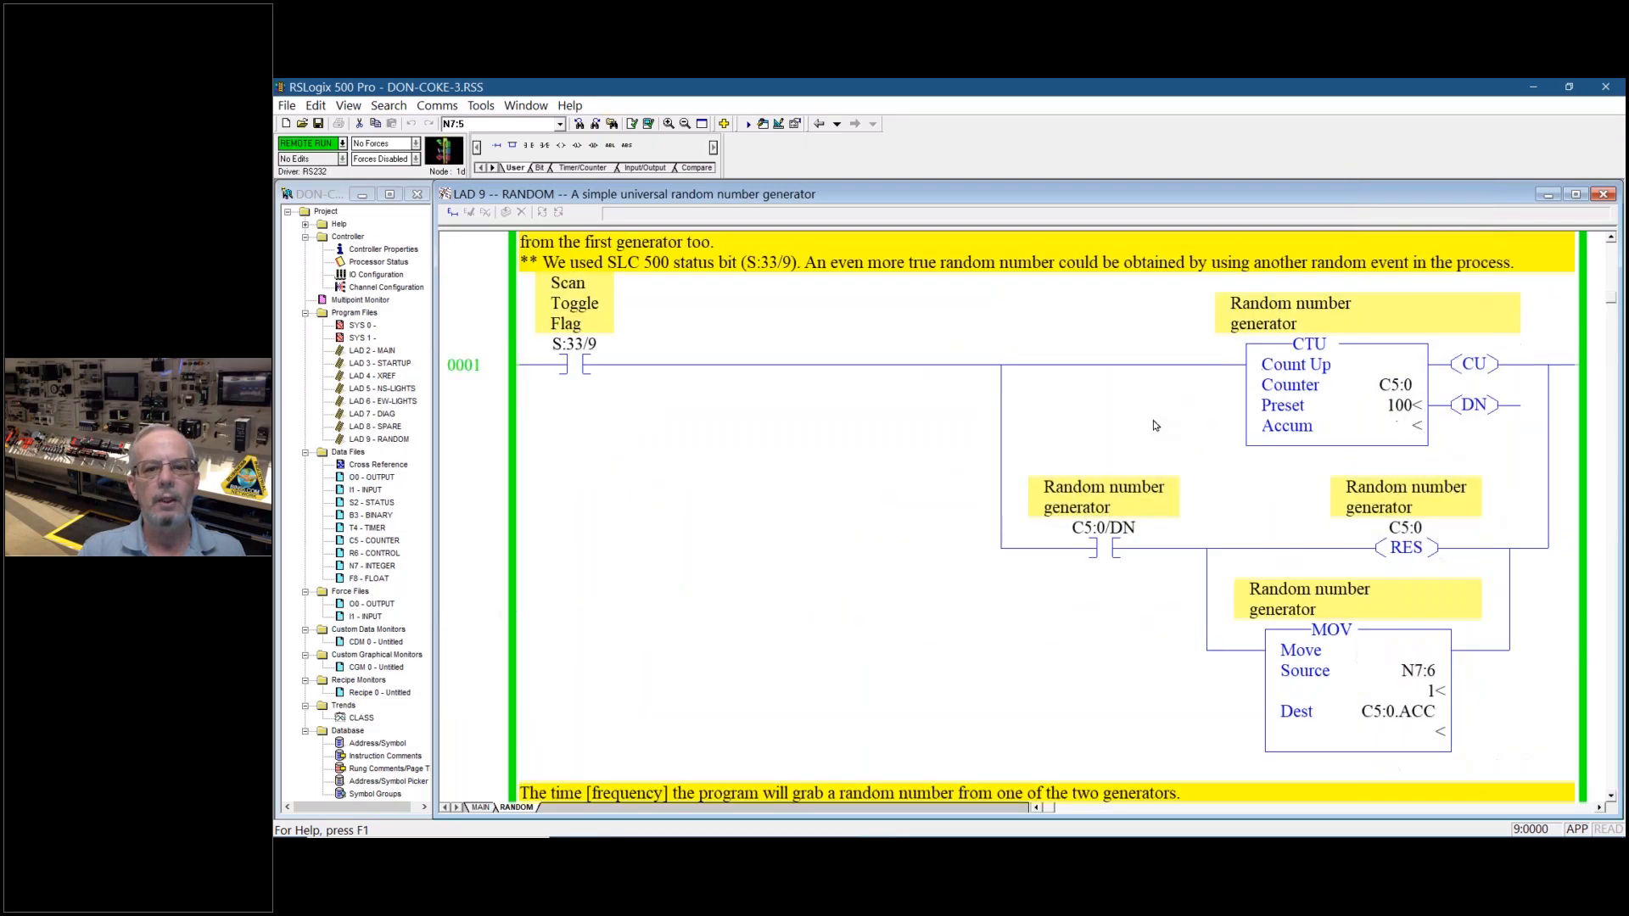
Review rung 0001's counter-based generator logic with its CTU, RES and MOV instructions
scroll(up, 3)
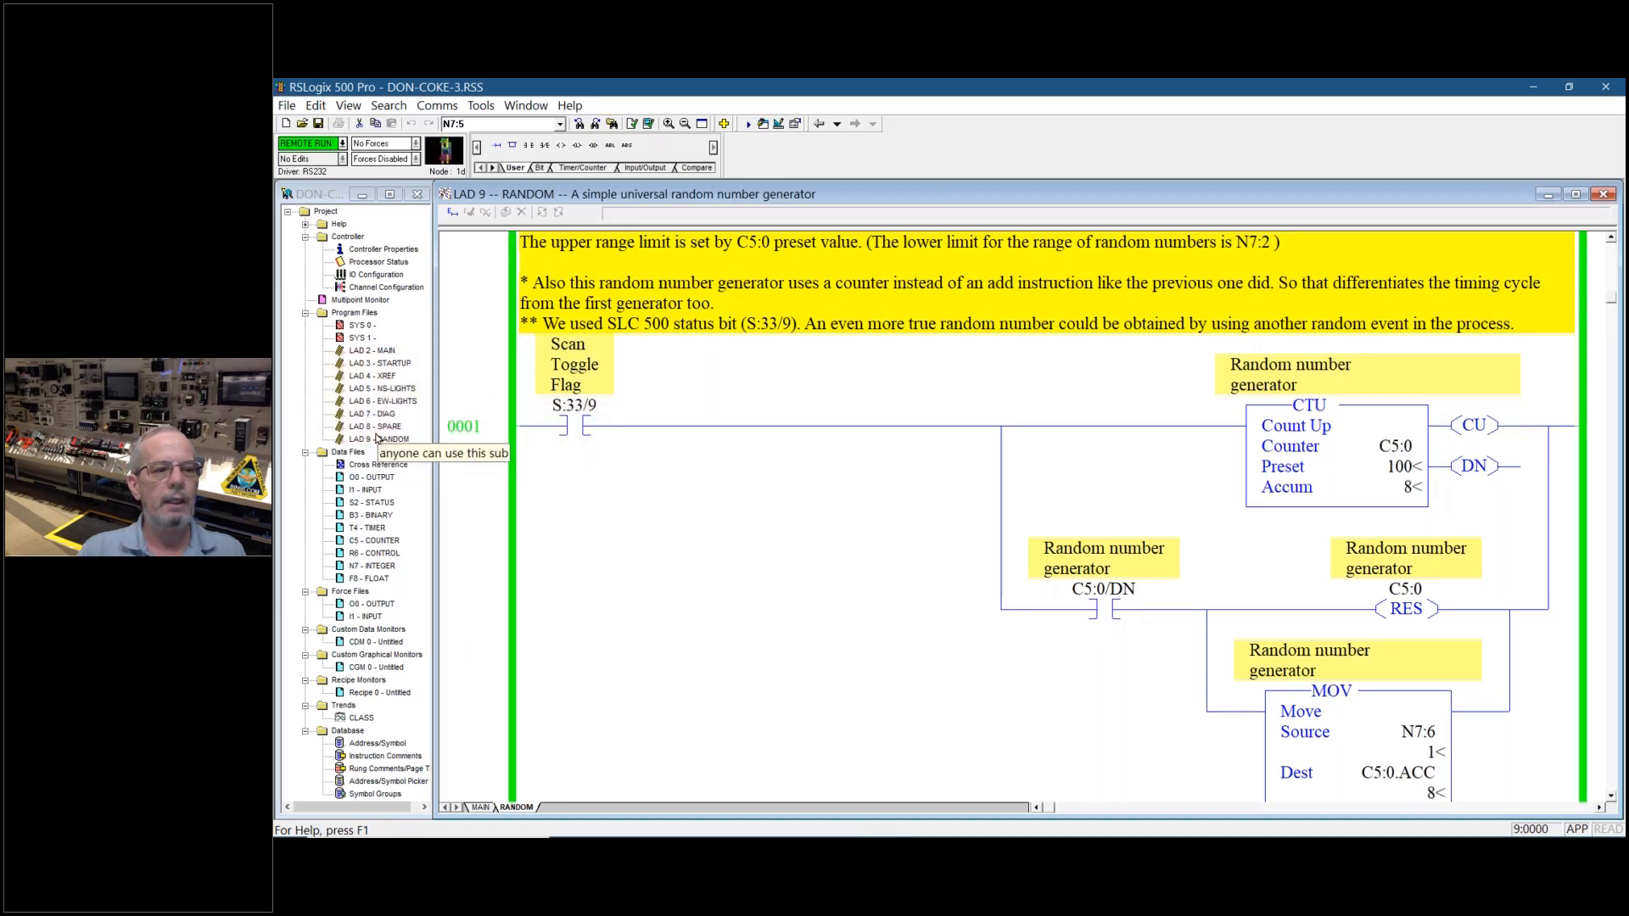
click(569, 425)
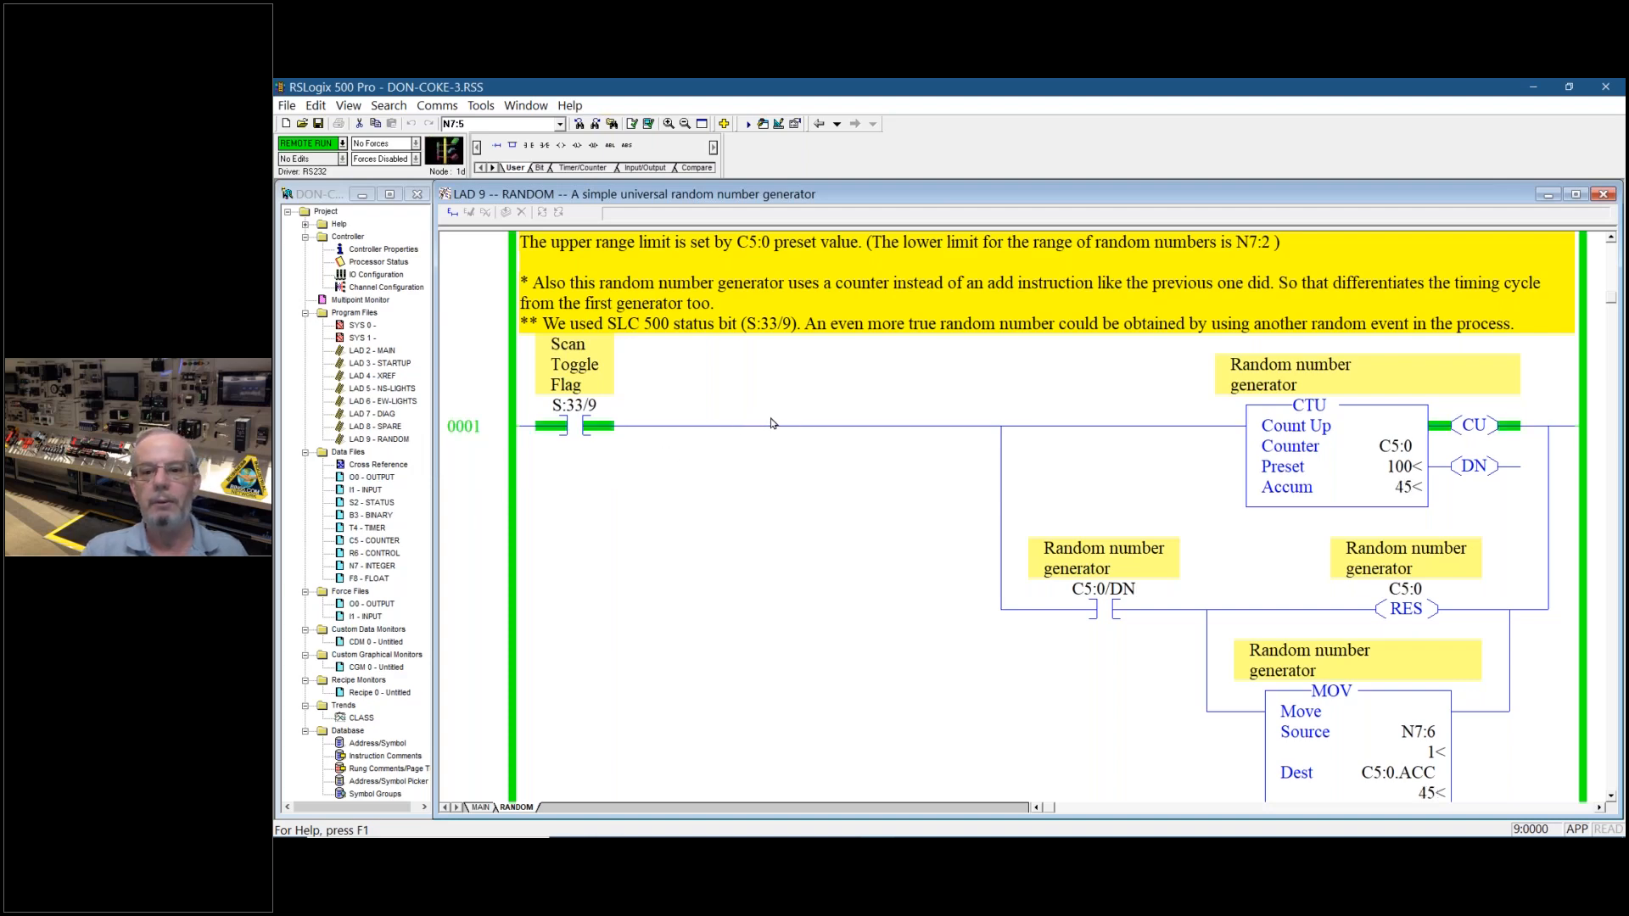
scroll(down, 3)
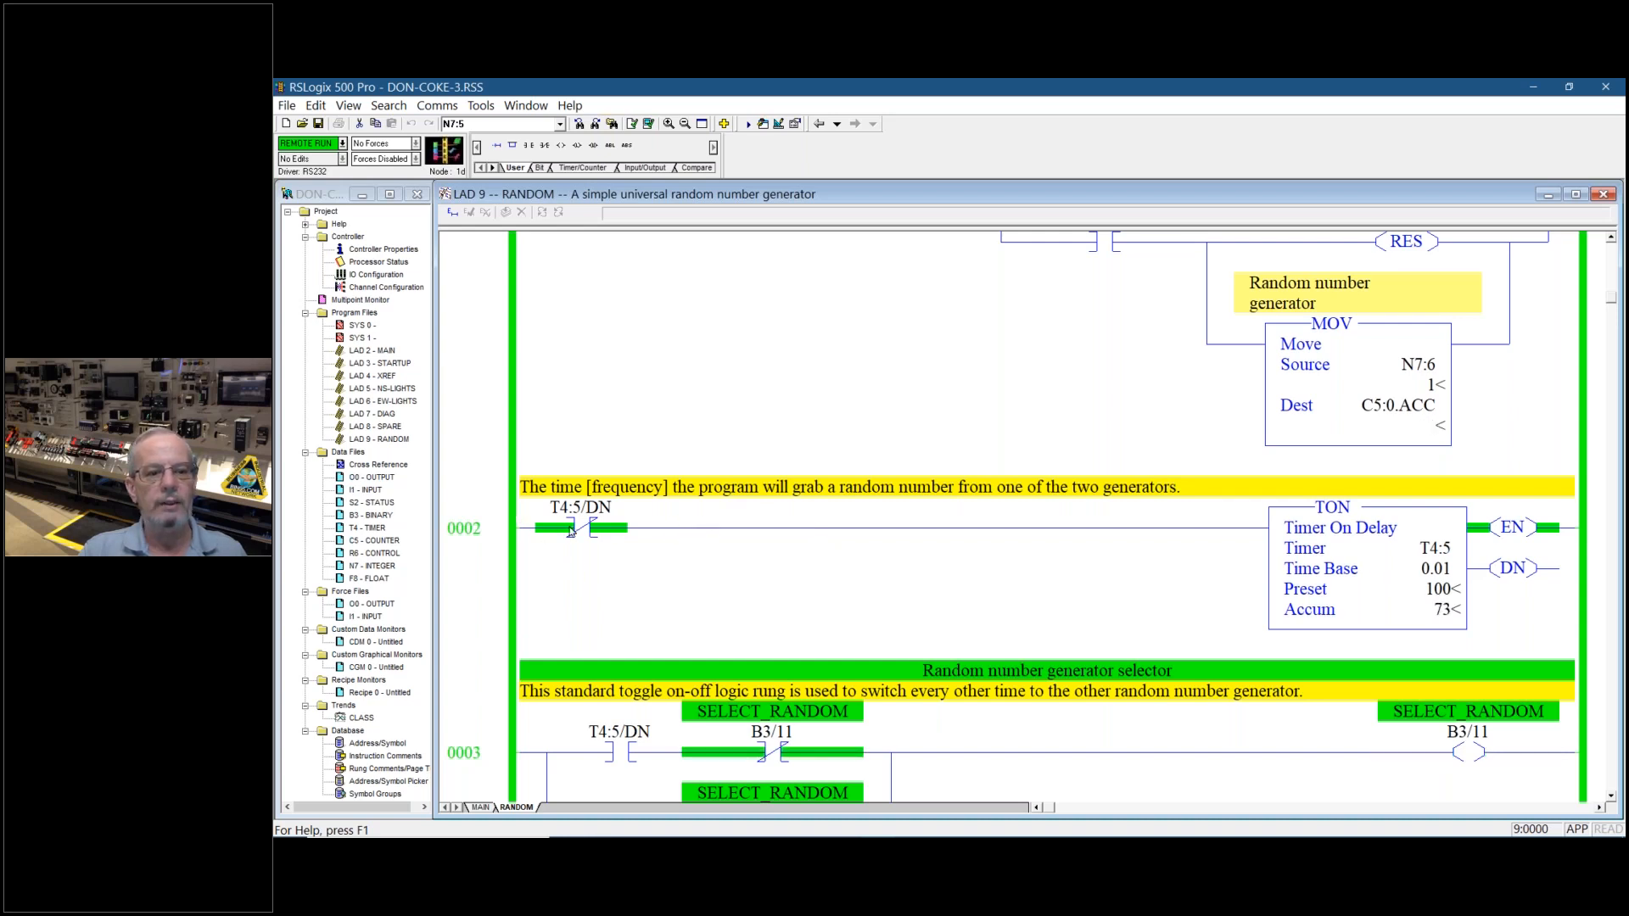
mouse_move(943, 550)
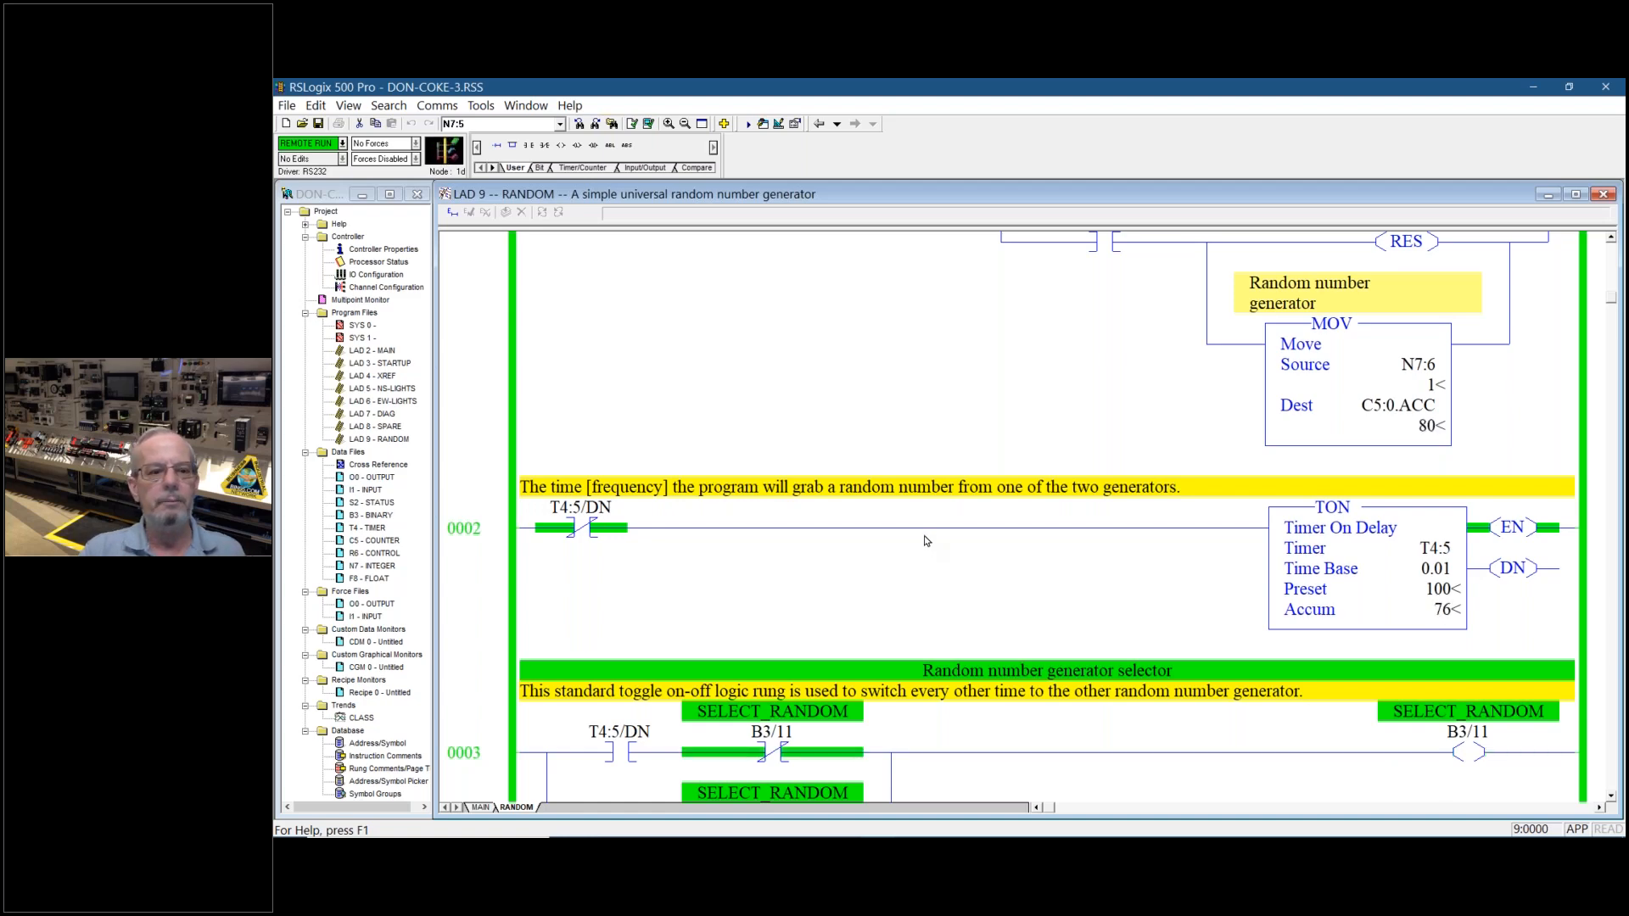
scroll(up, 3)
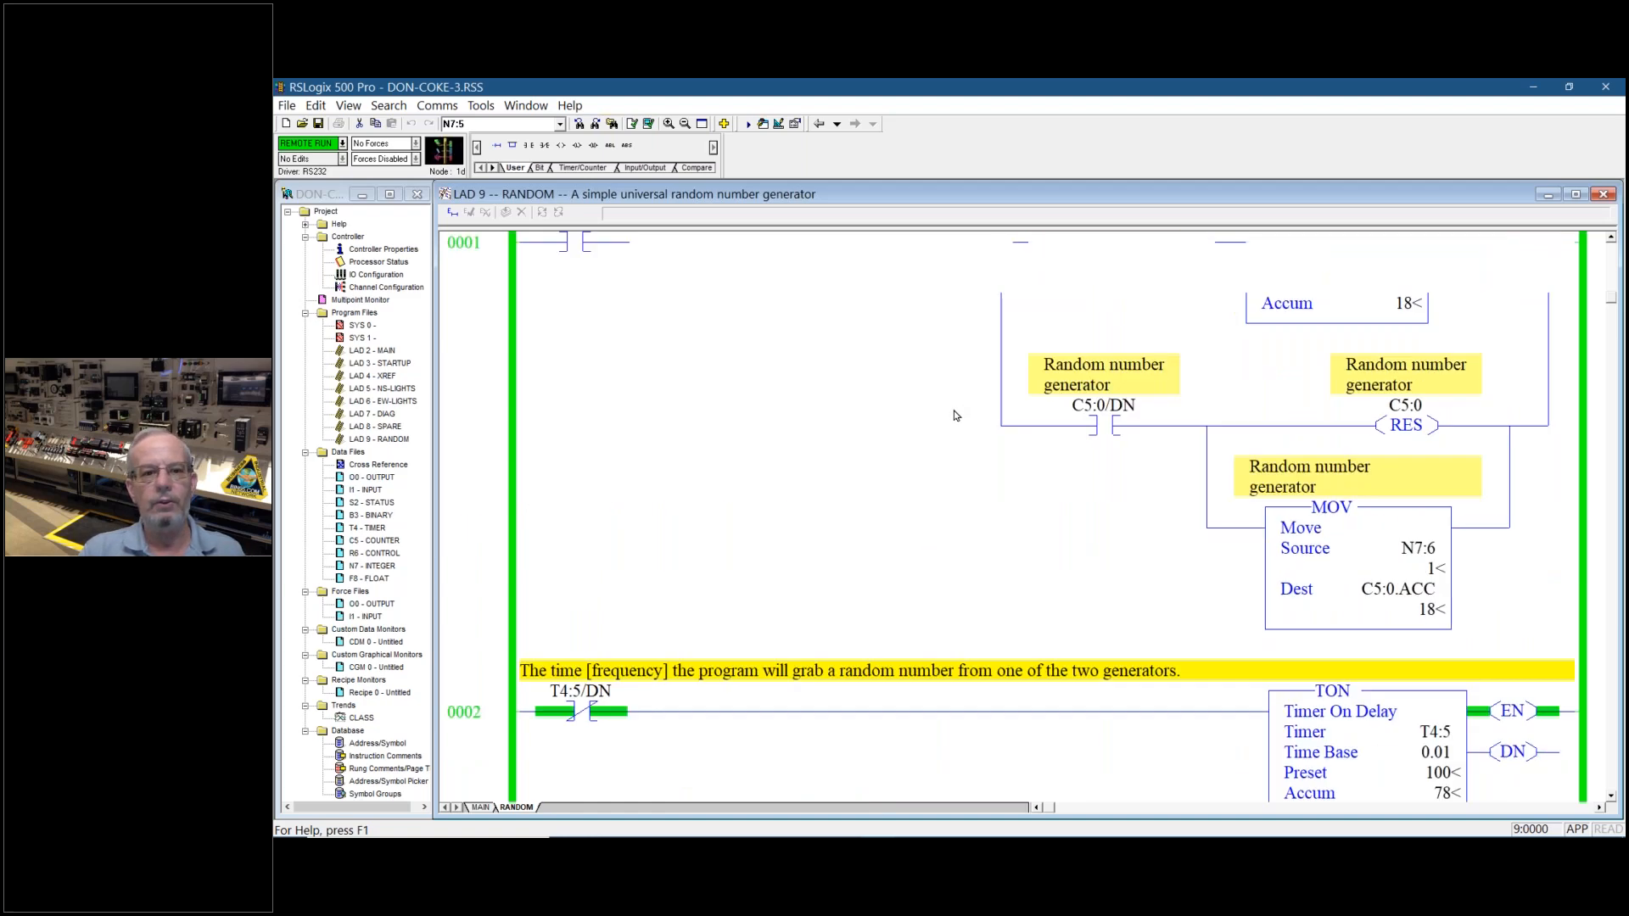
Bring the timer rung 0002 and generator selector rung 0003 back into view
scroll(down, 3)
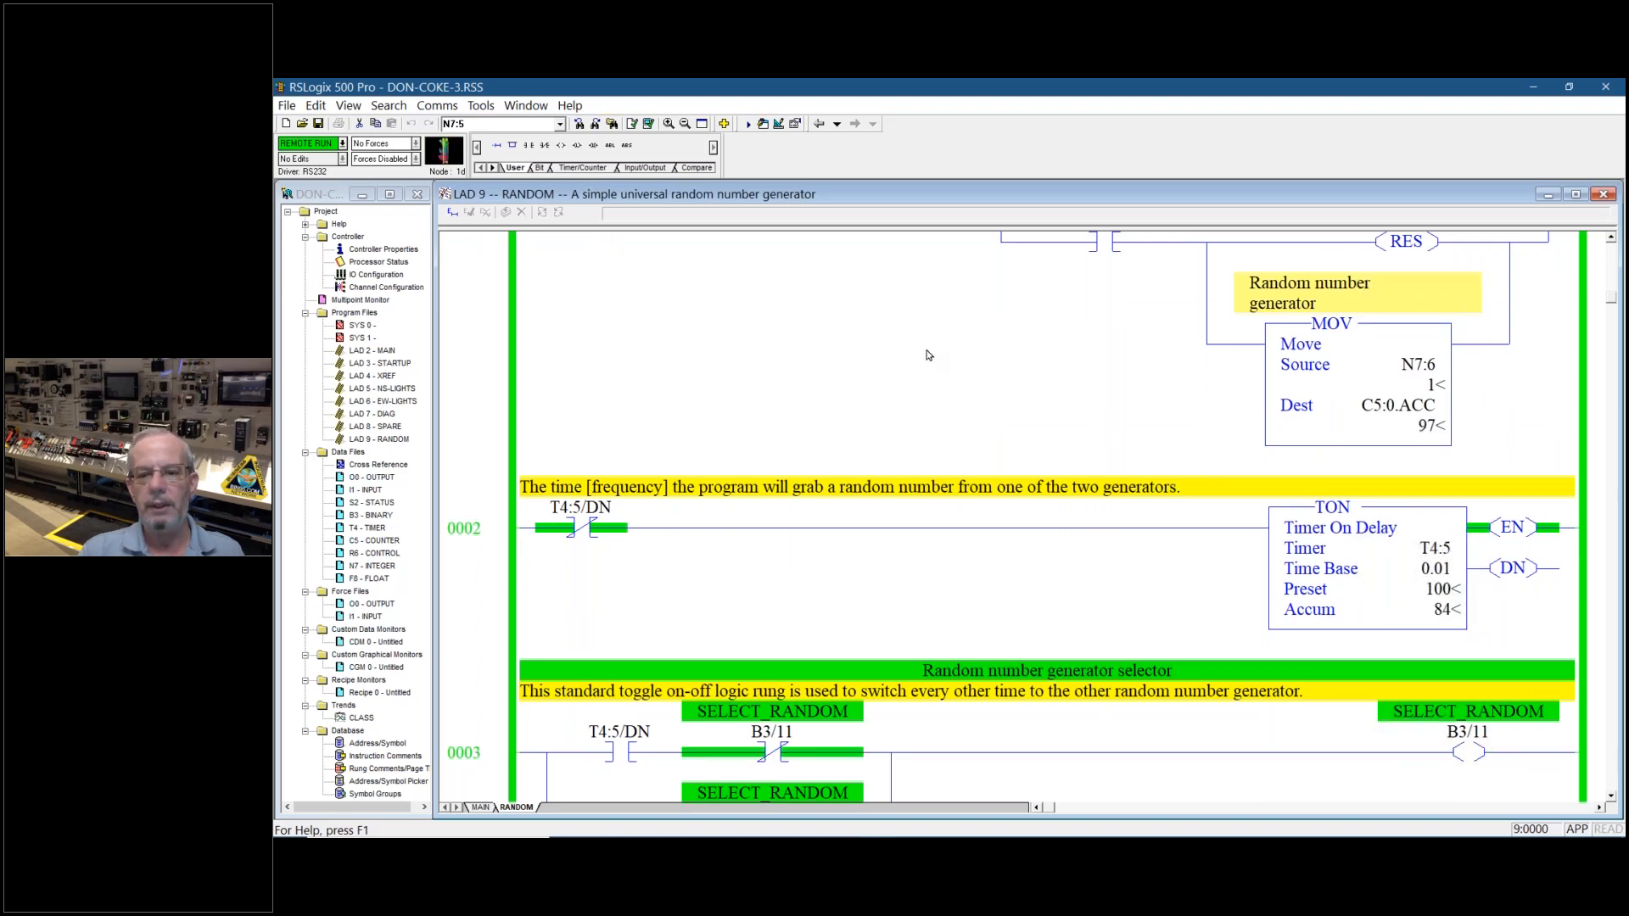
scroll(down, 3)
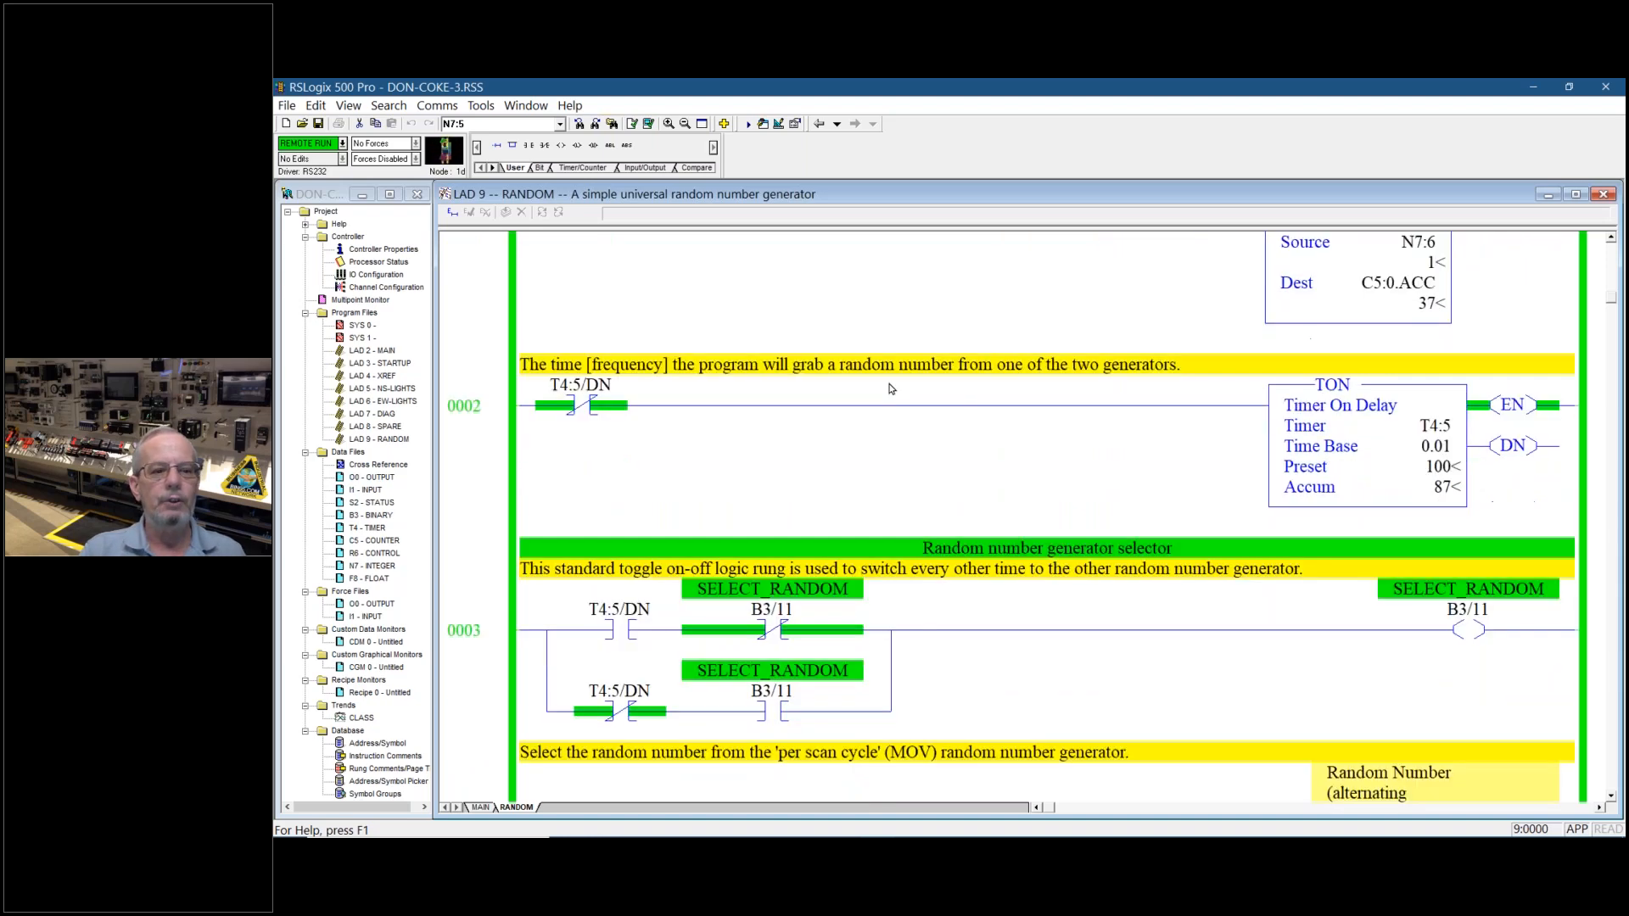
scroll(down, 3)
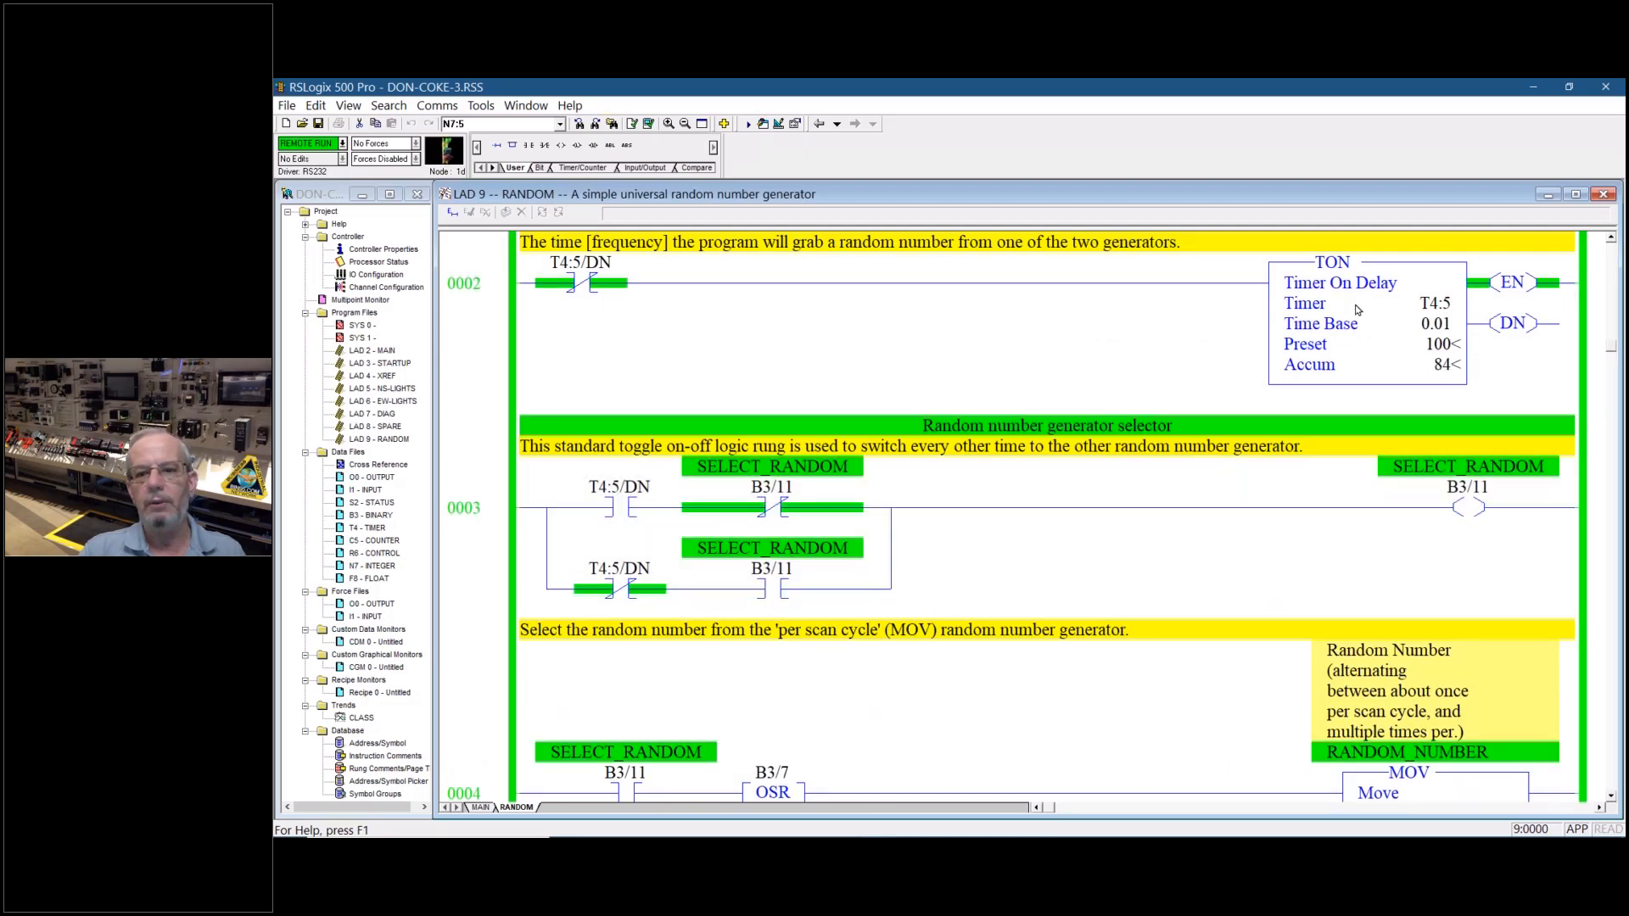
View MOV rungs 0004–0005 and EQU/CTU test rungs 0006–0007, then return to the MOV rungs
scroll(down, 3)
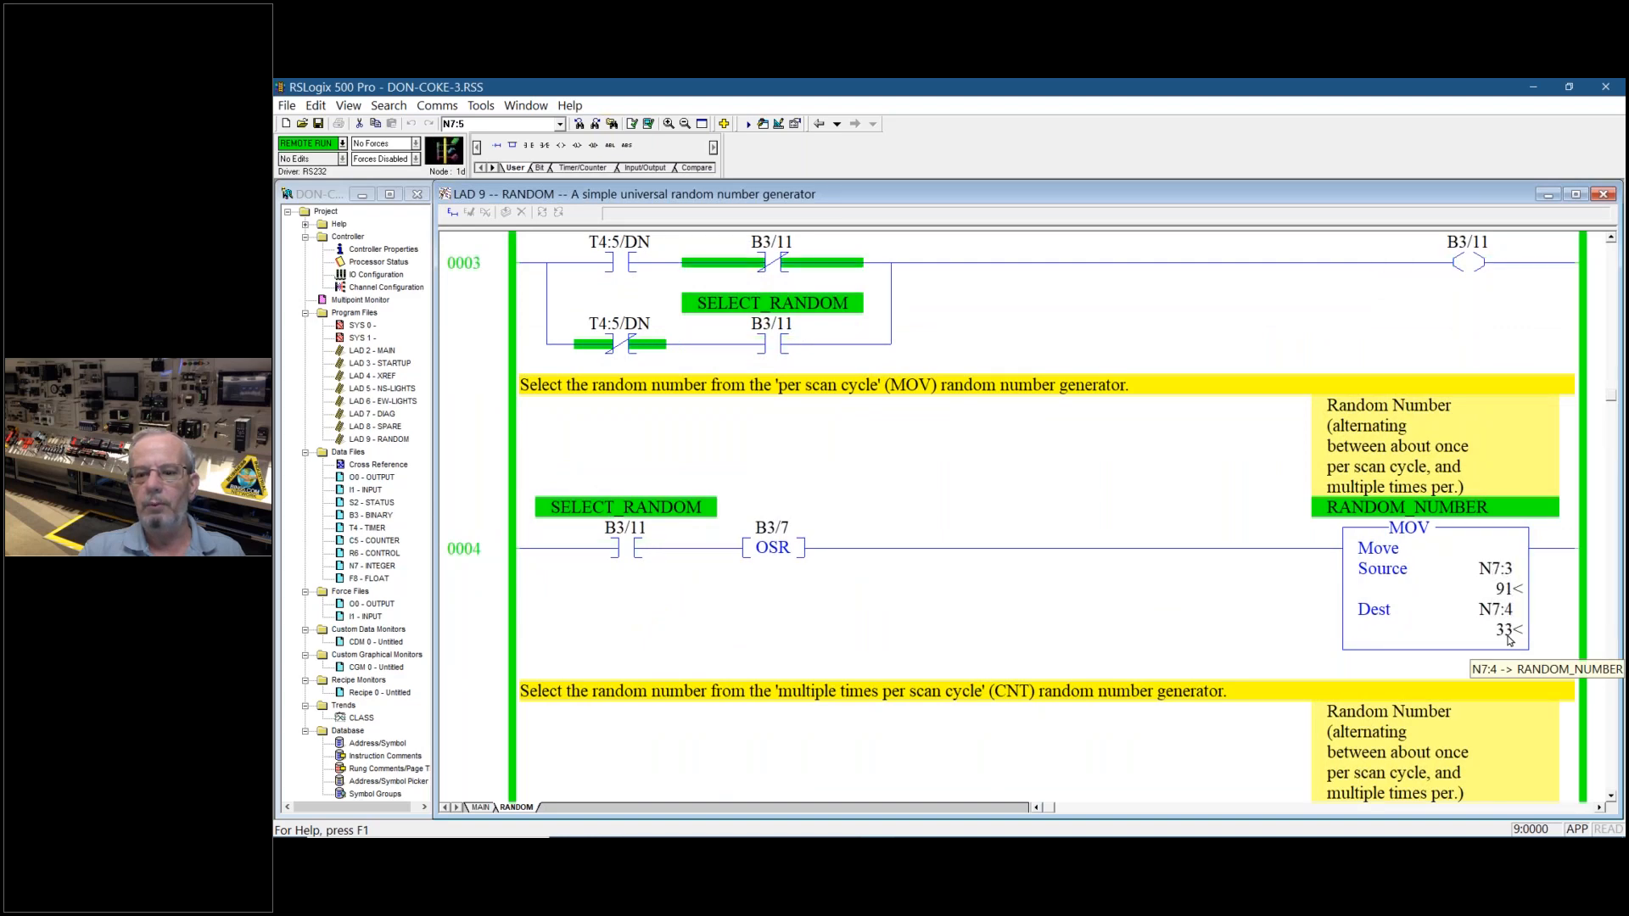
mouse_move(1044, 562)
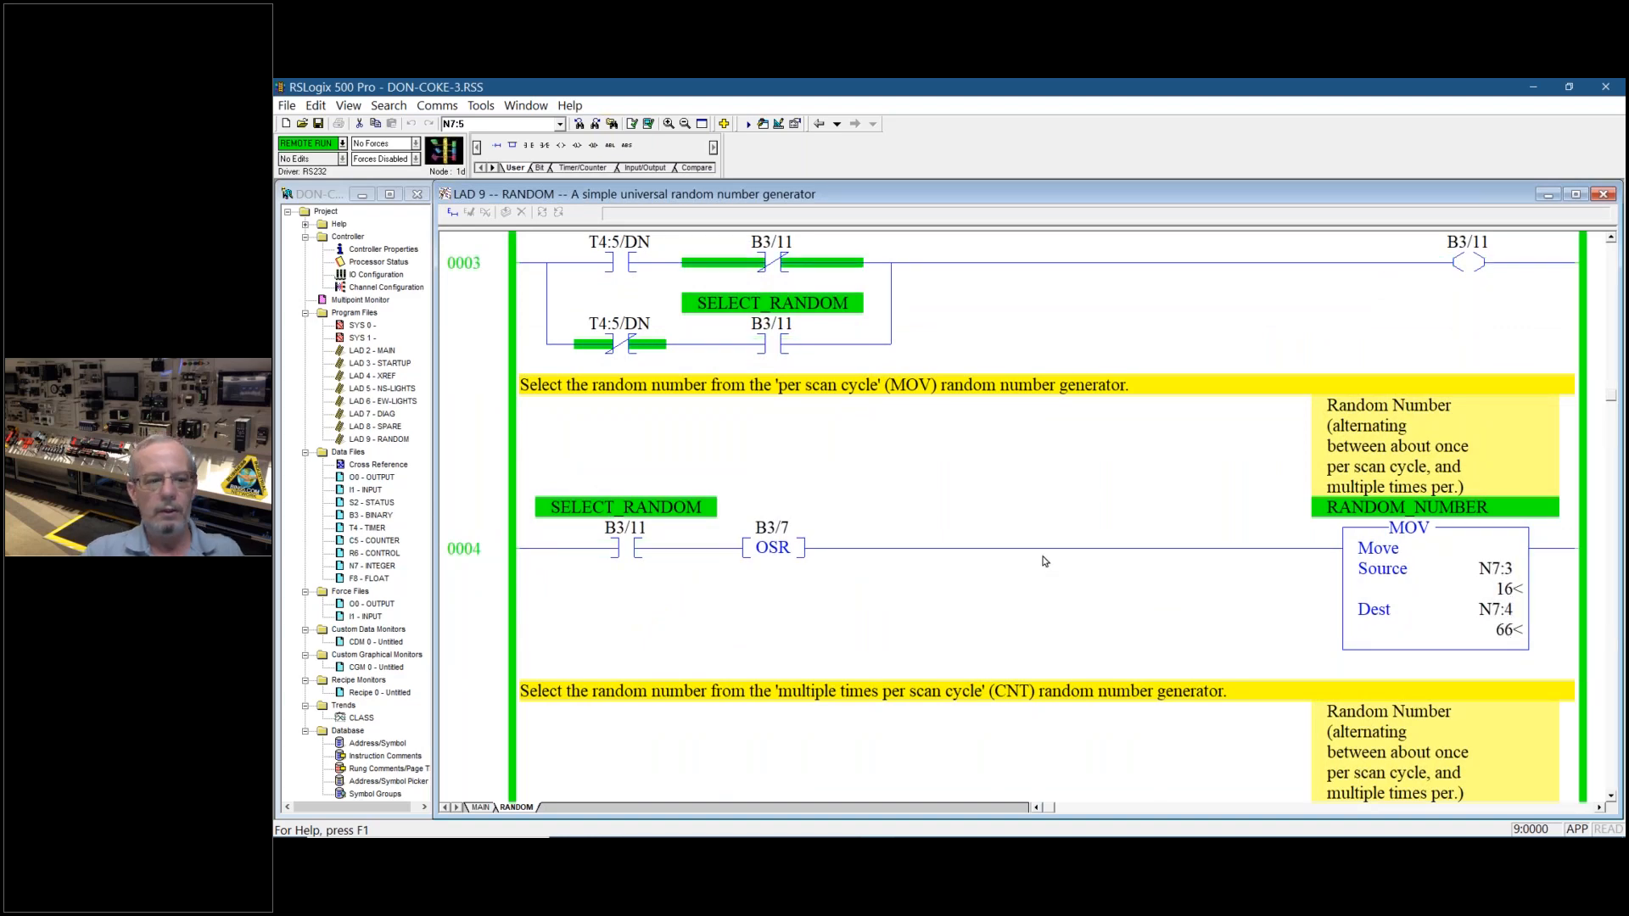
scroll(down, 3)
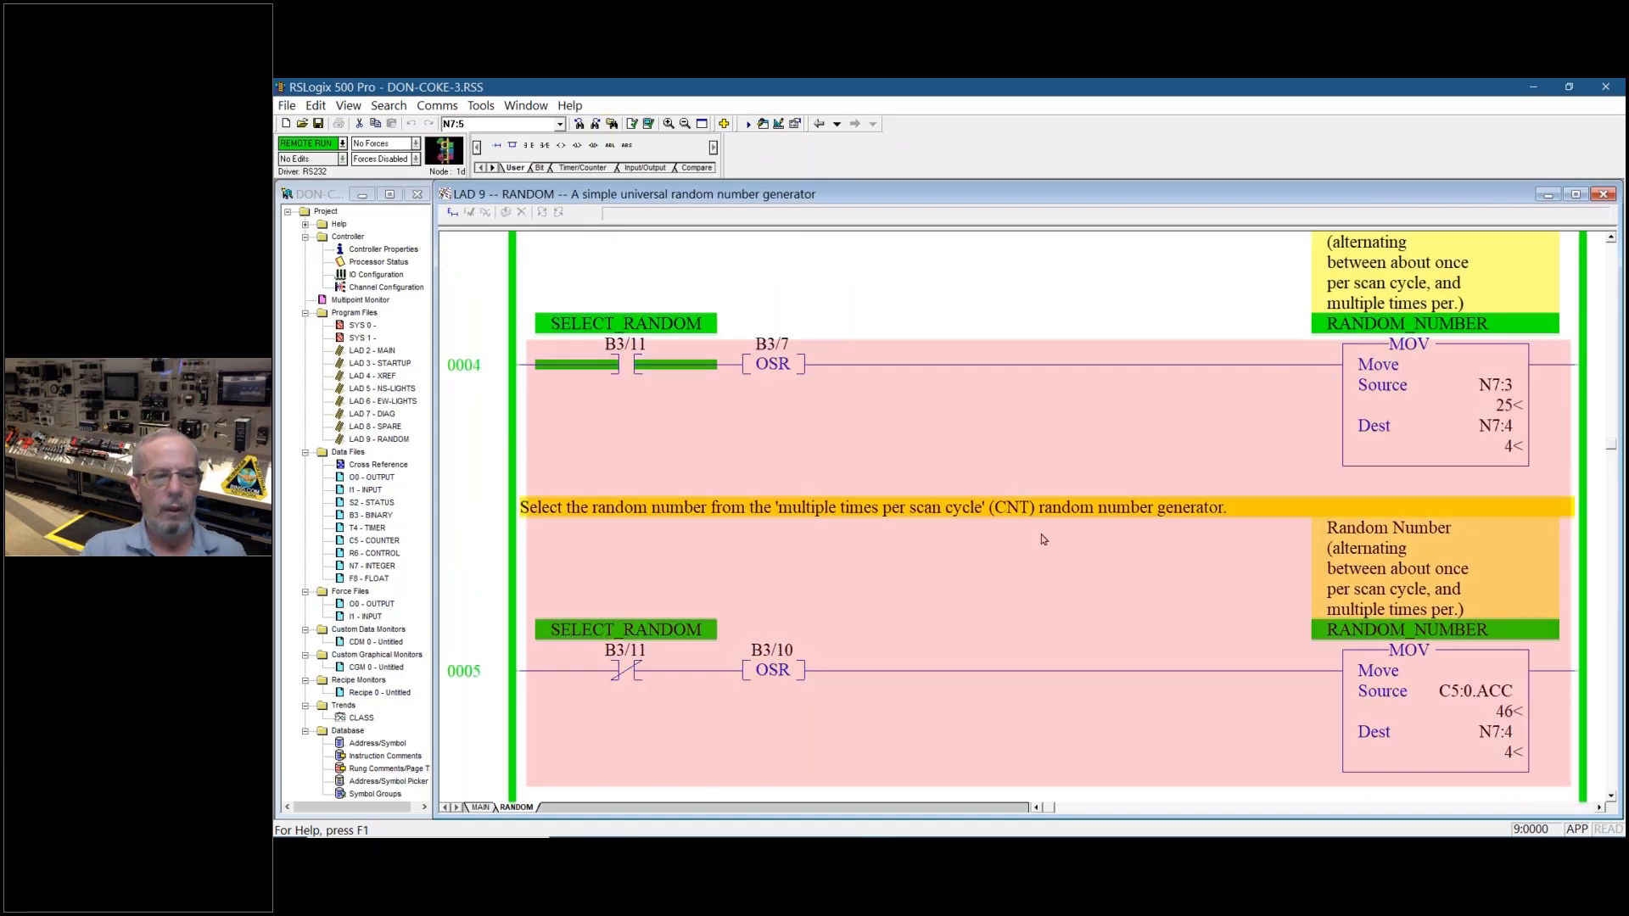
scroll(down, 3)
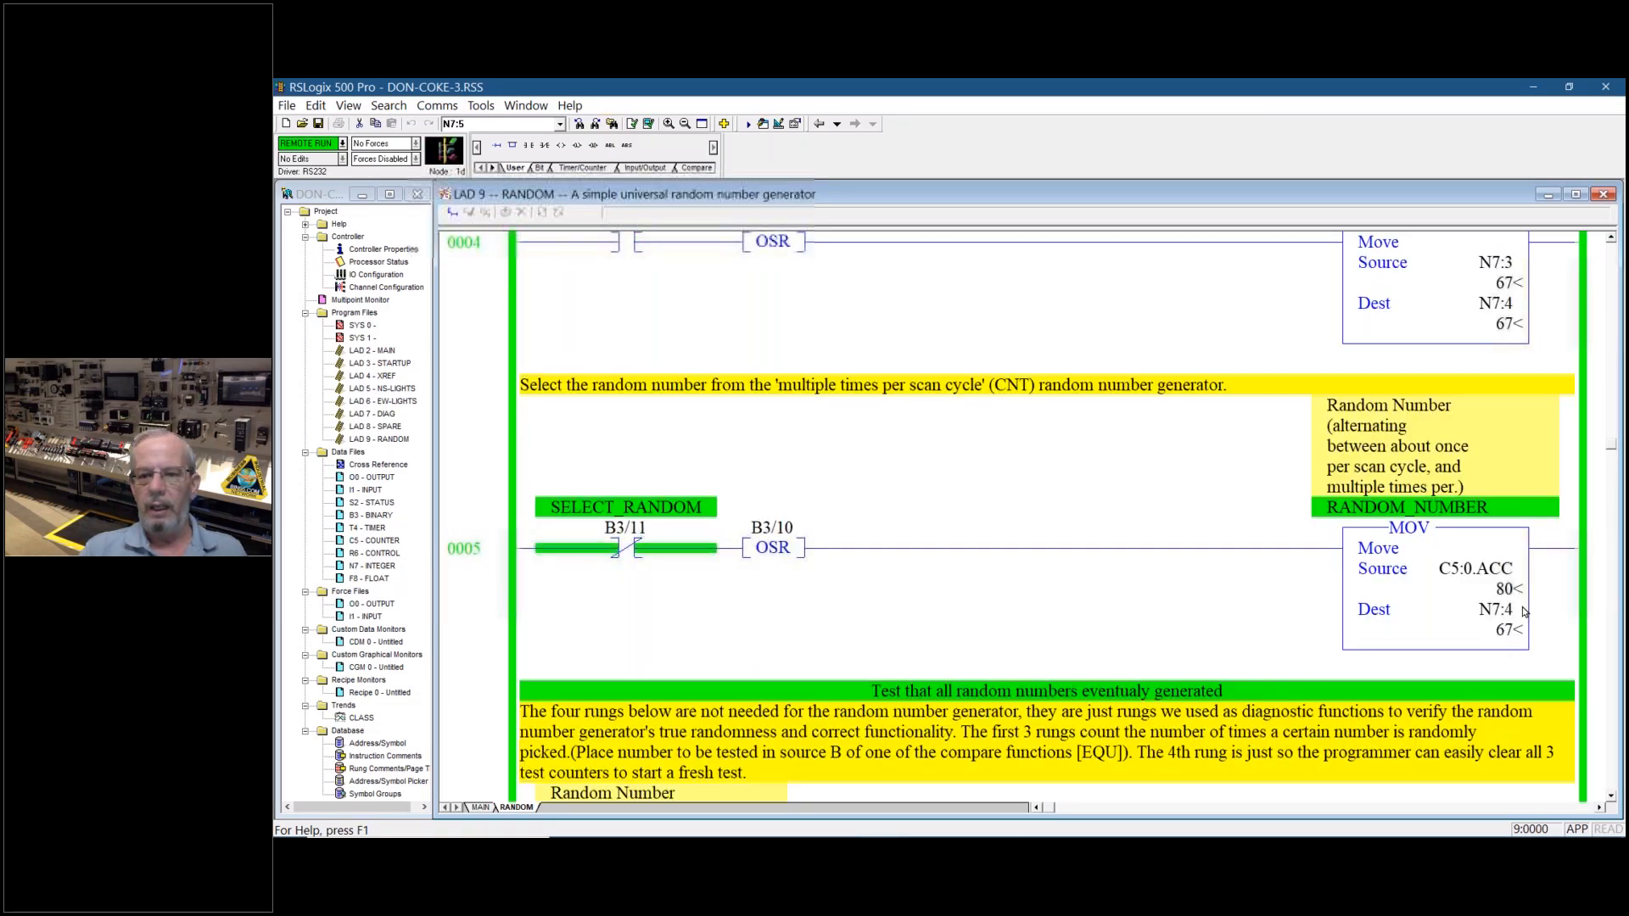
scroll(down, 3)
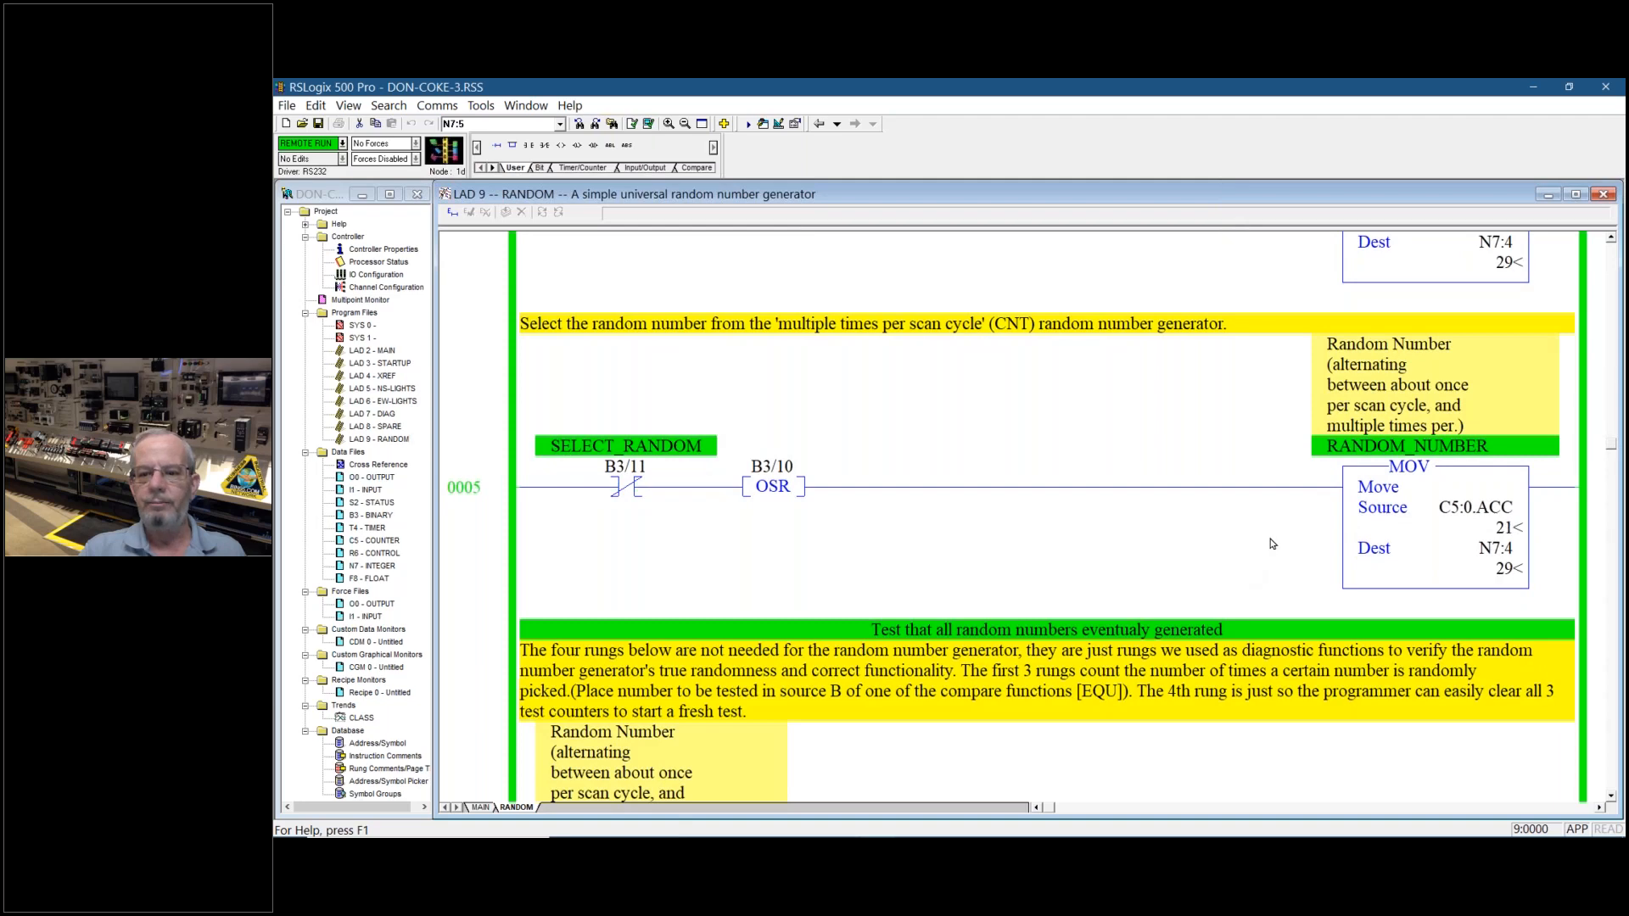
scroll(down, 3)
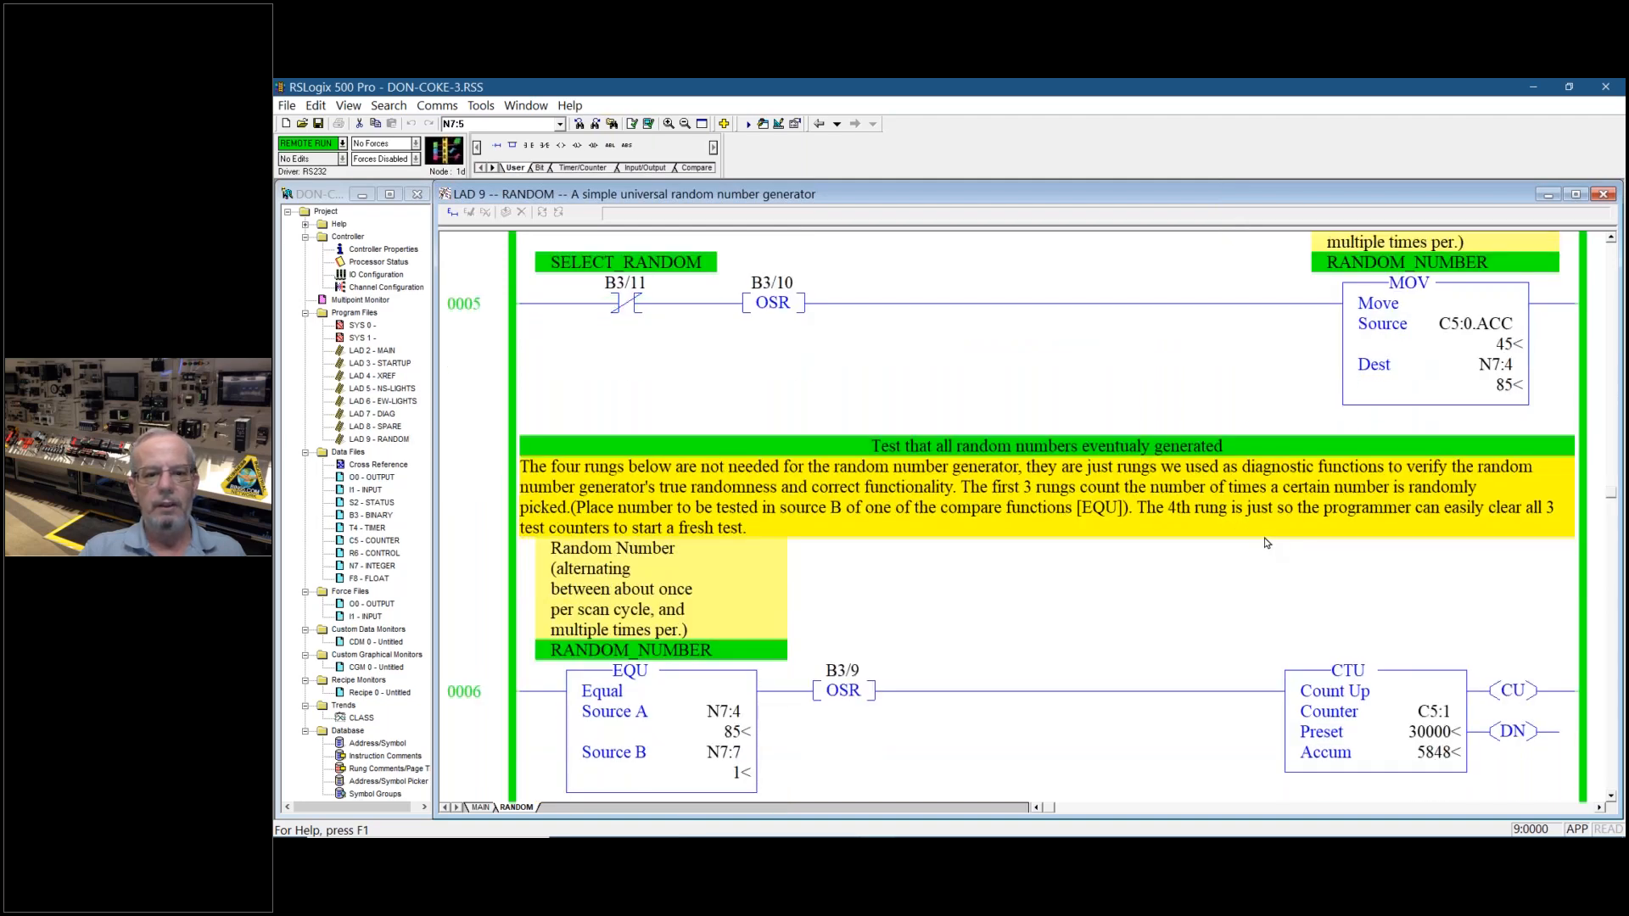
scroll(down, 3)
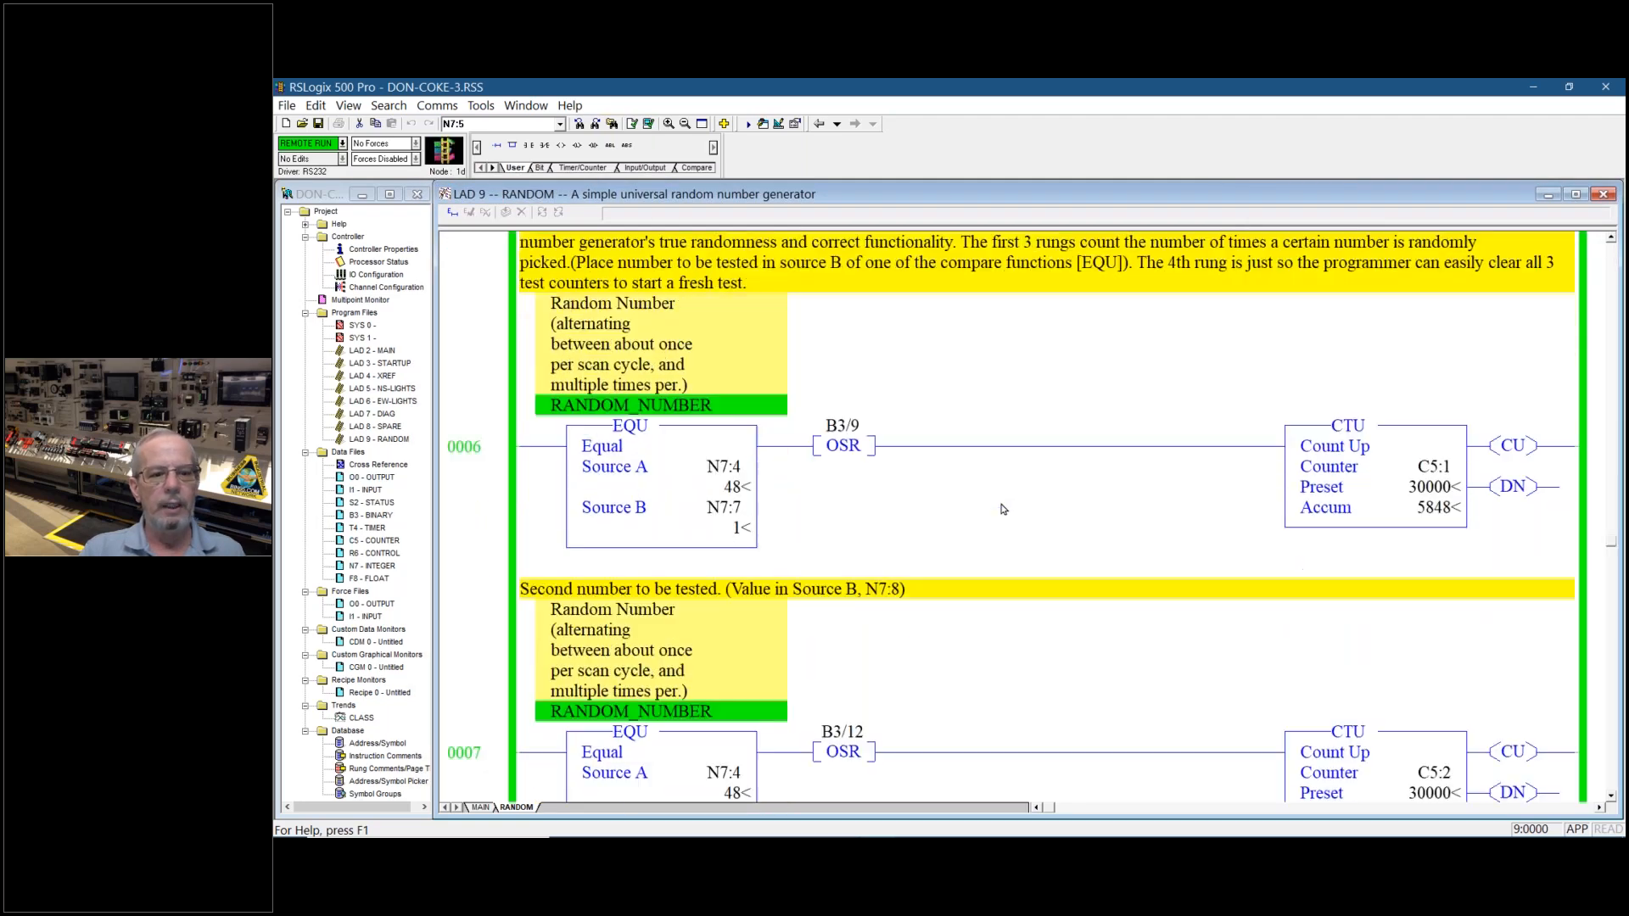
scroll(up, 3)
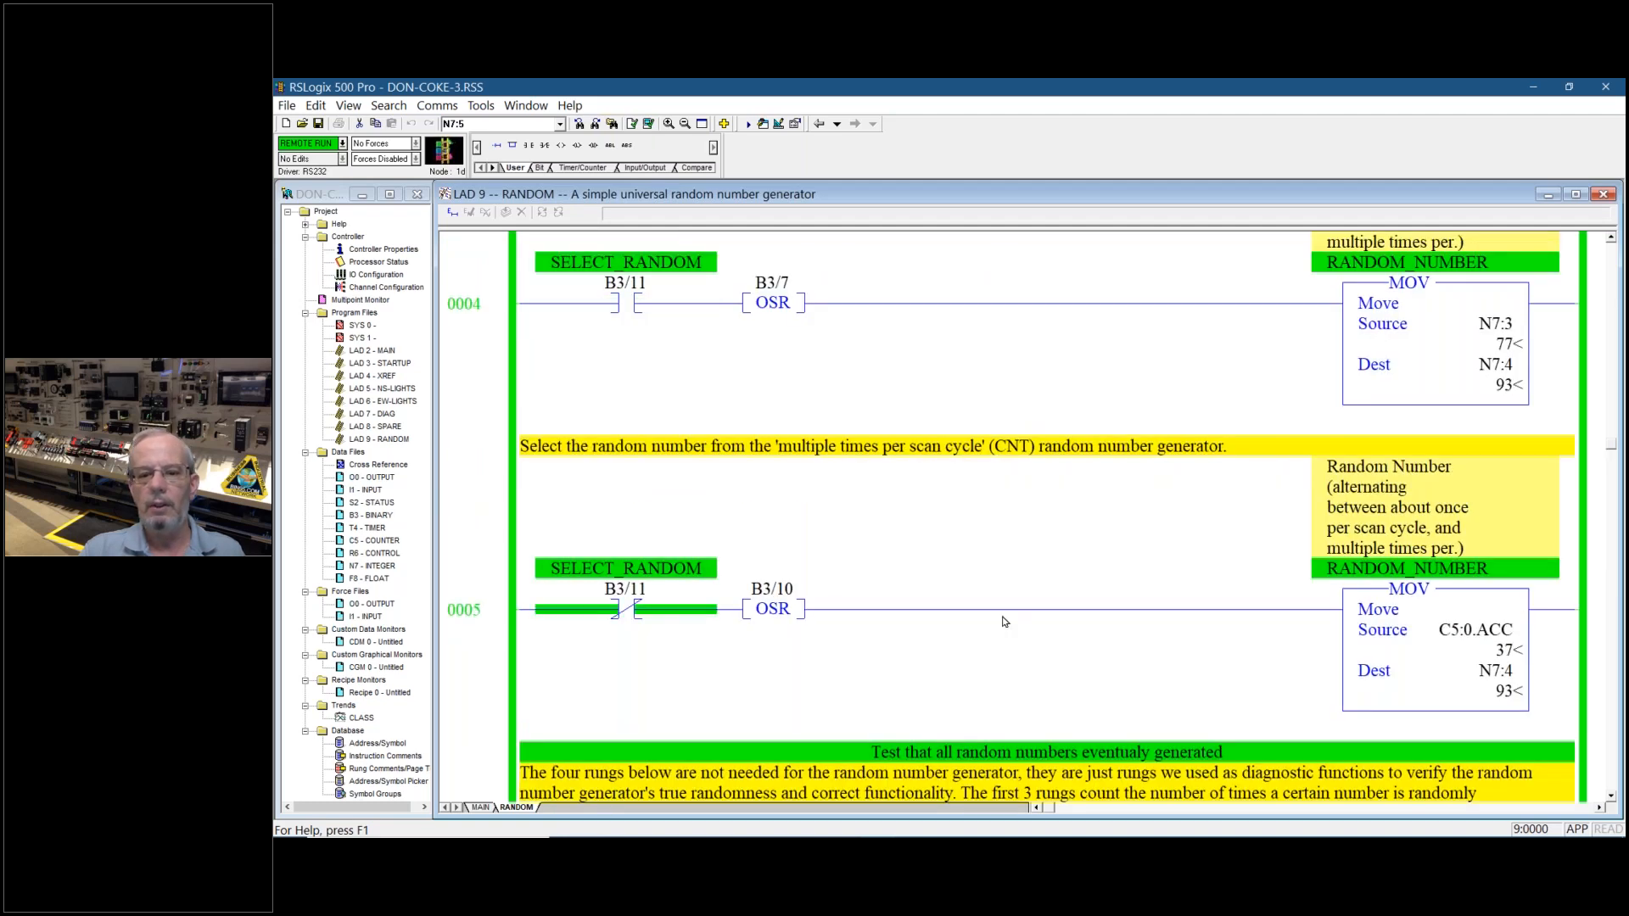
Scroll back up to the counter-based generator rung 0001 with the S:33/9 contact
scroll(up, 3)
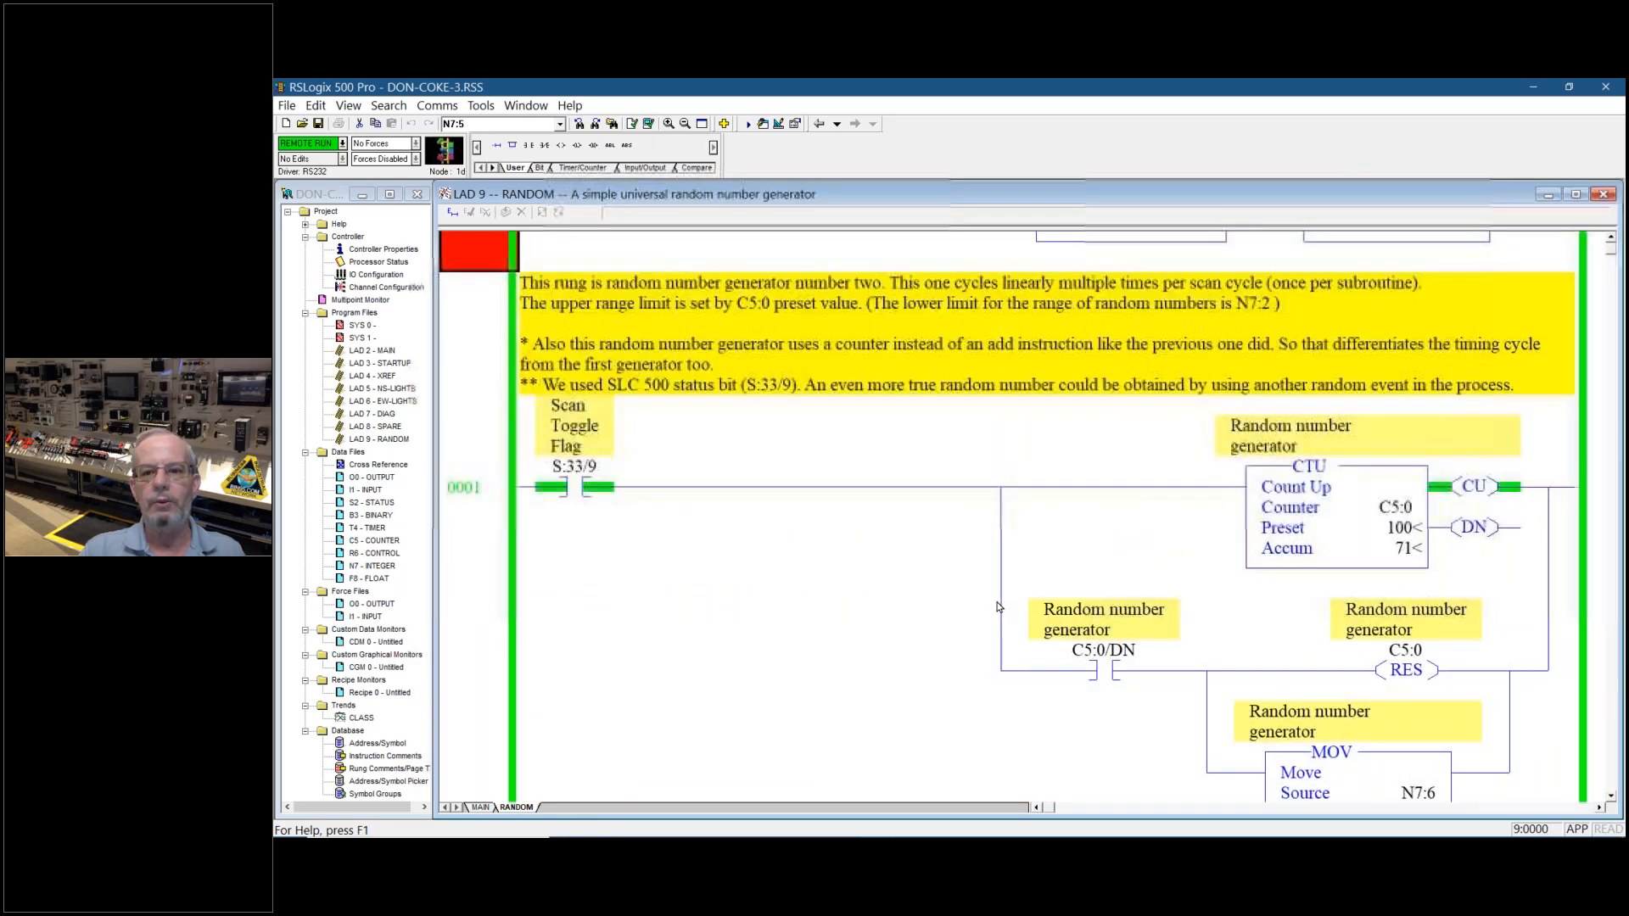
scroll(up, 3)
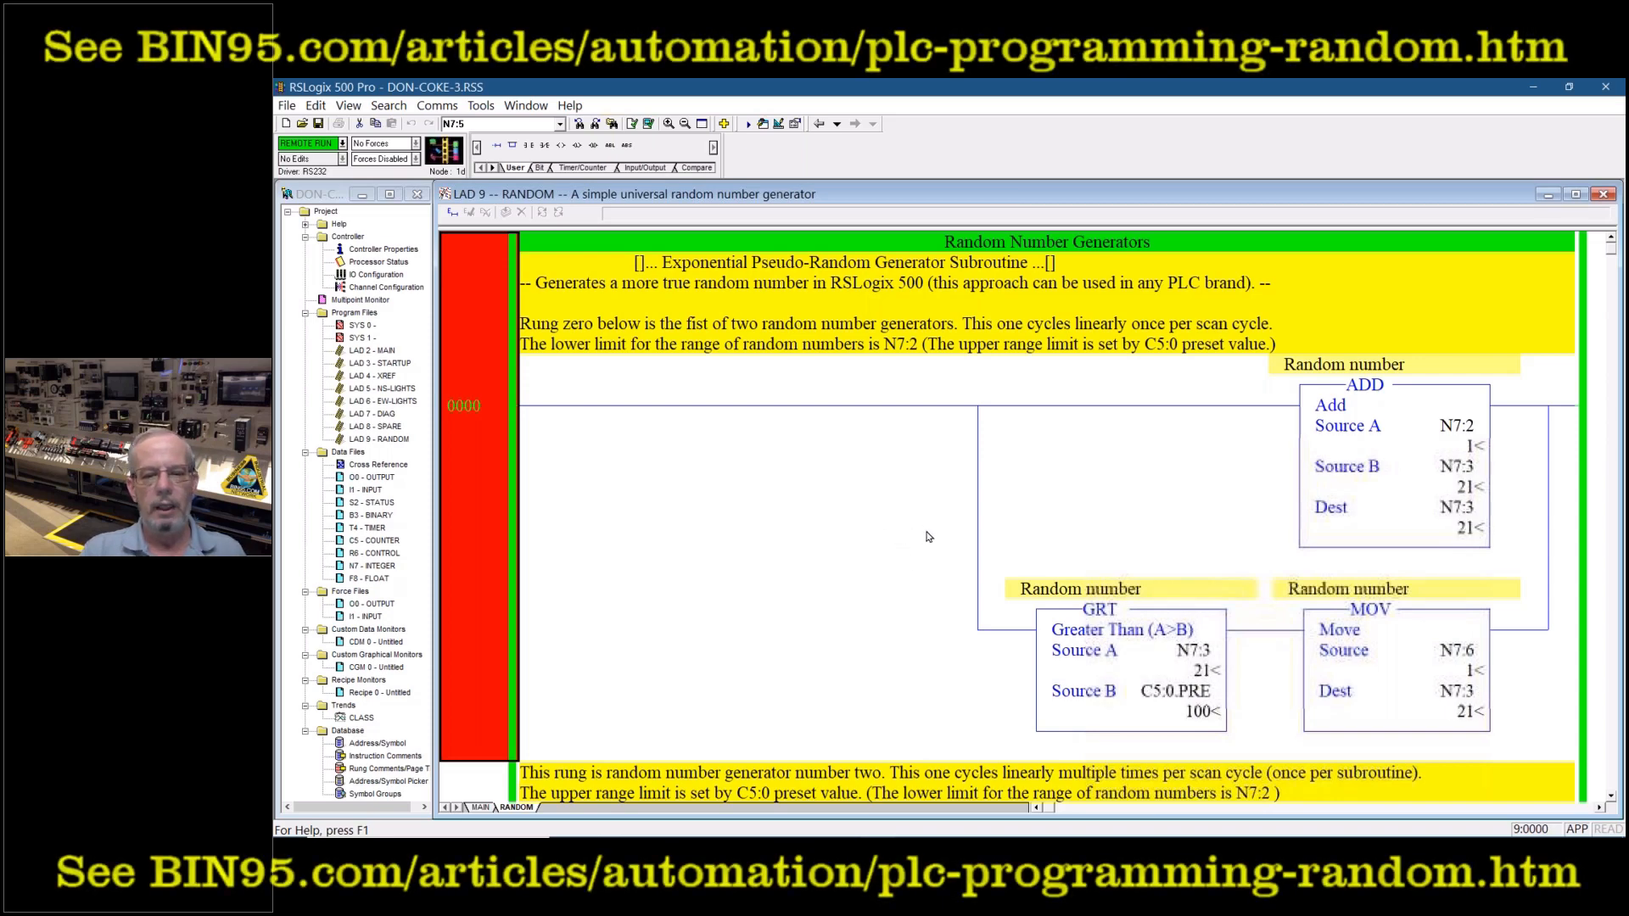
scroll(down, 3)
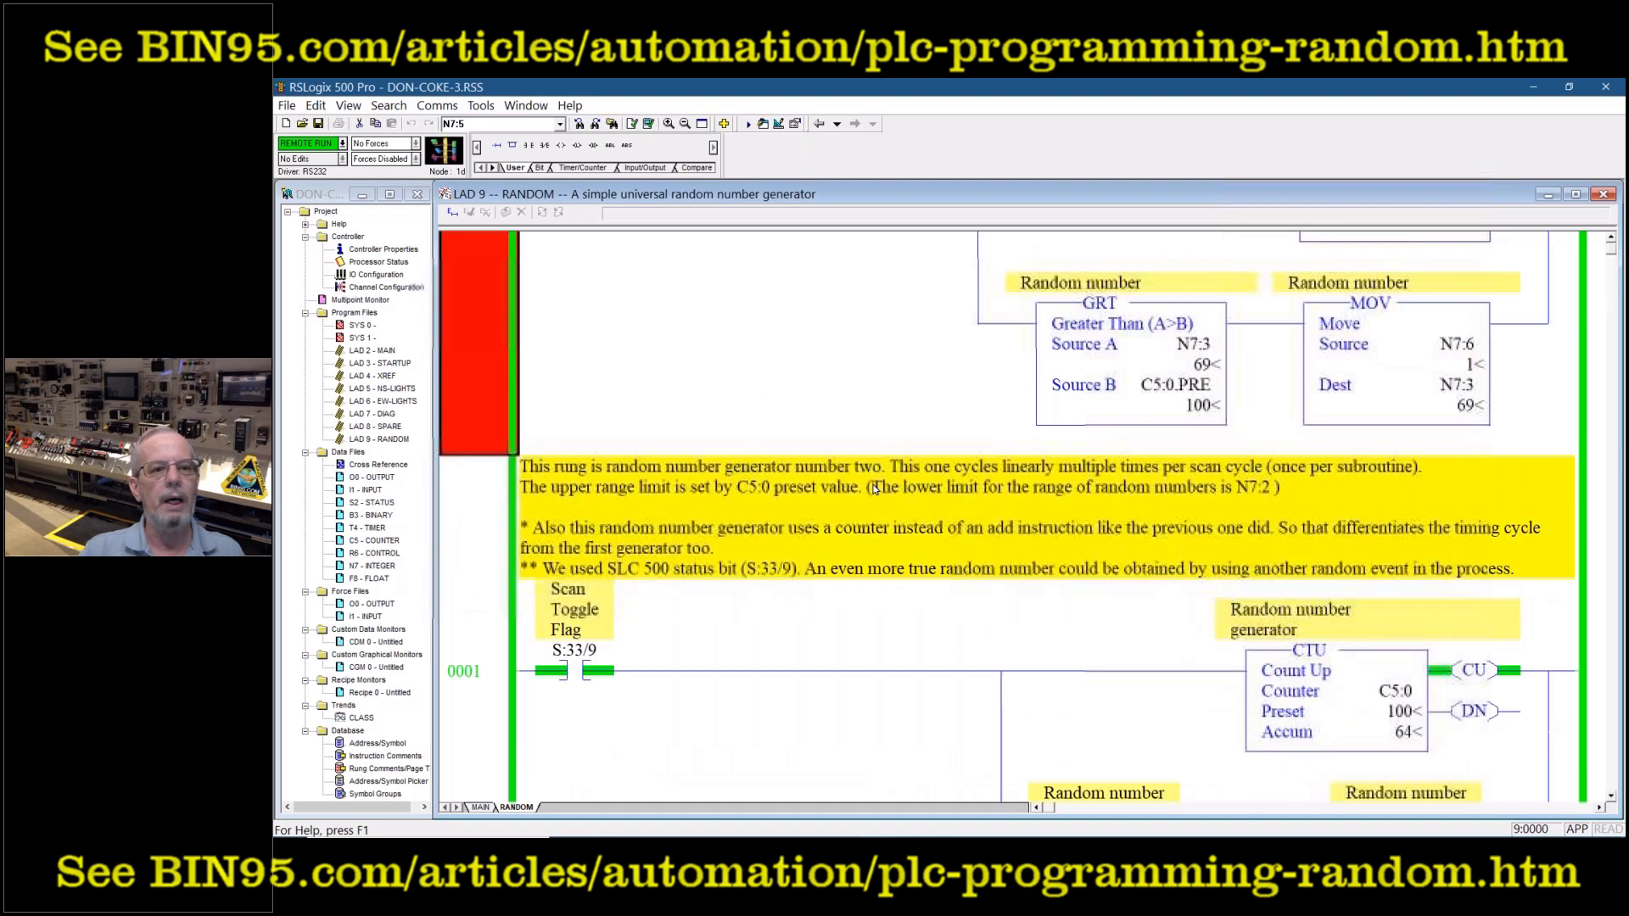
scroll(up, 3)
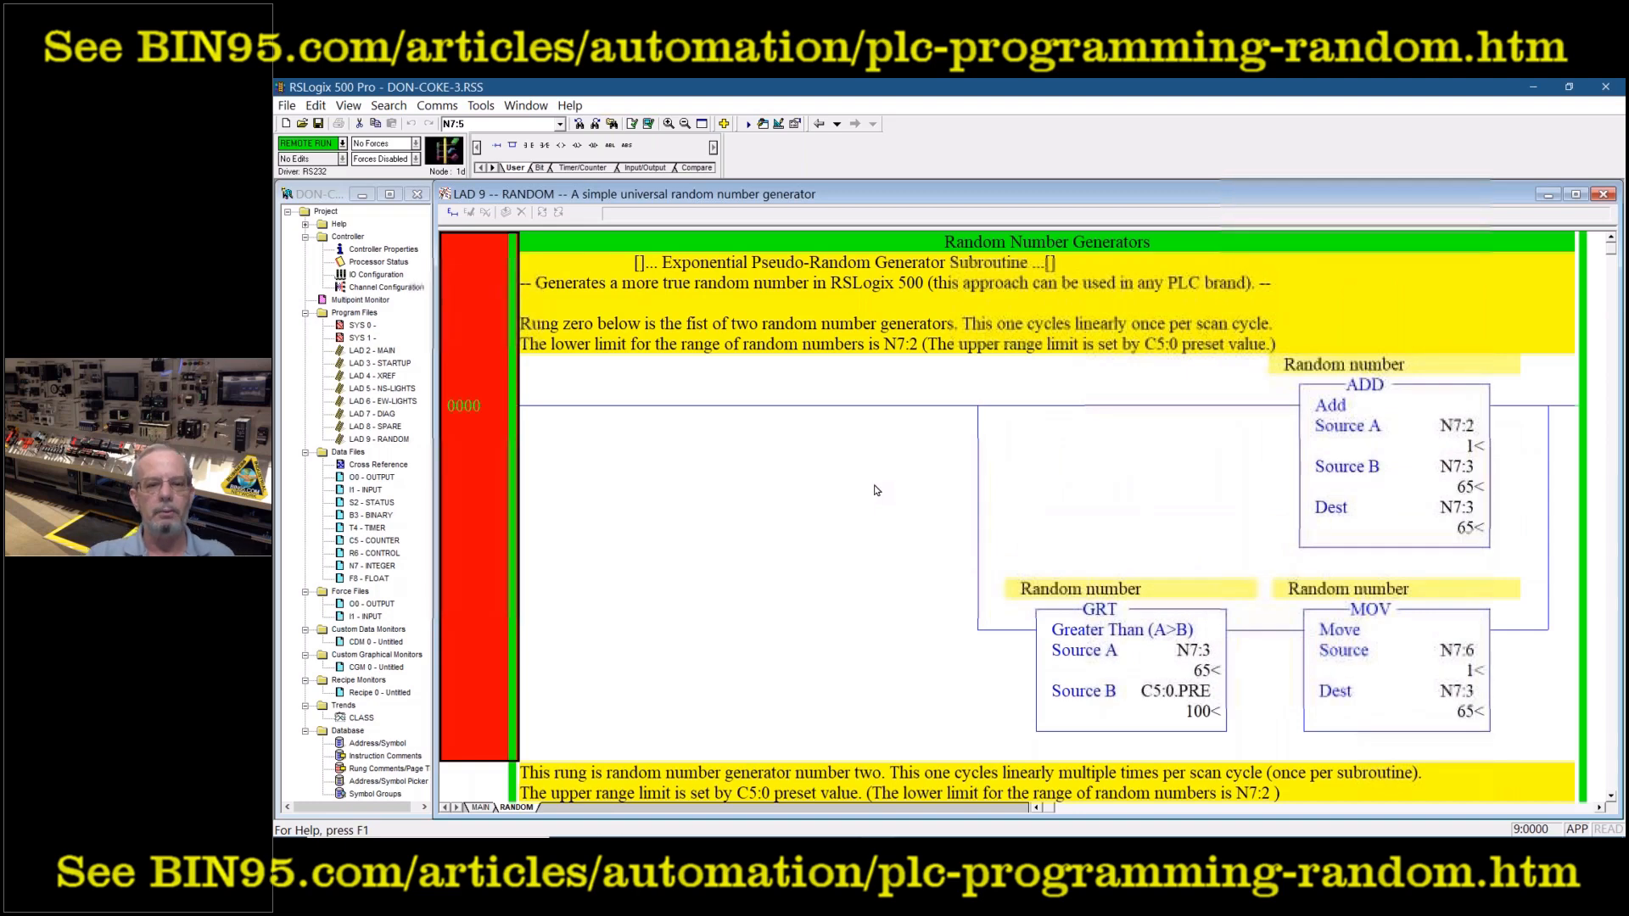